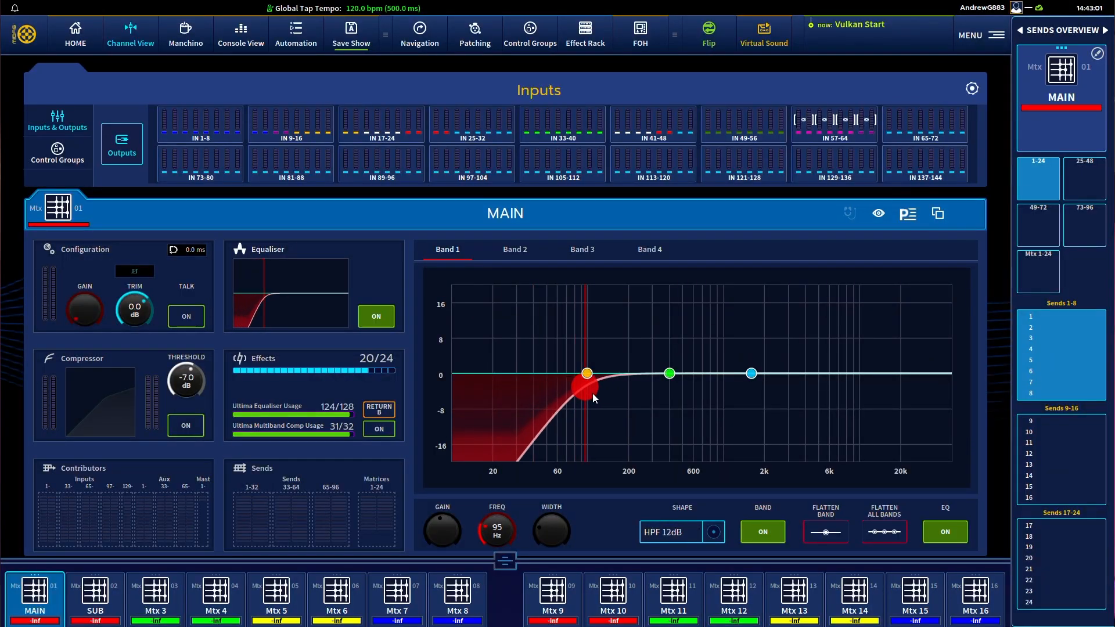
# - Apply an HPF 12dB shape on MAIN matrix Band 1 at about 95 Hz
pyautogui.click(94, 596)
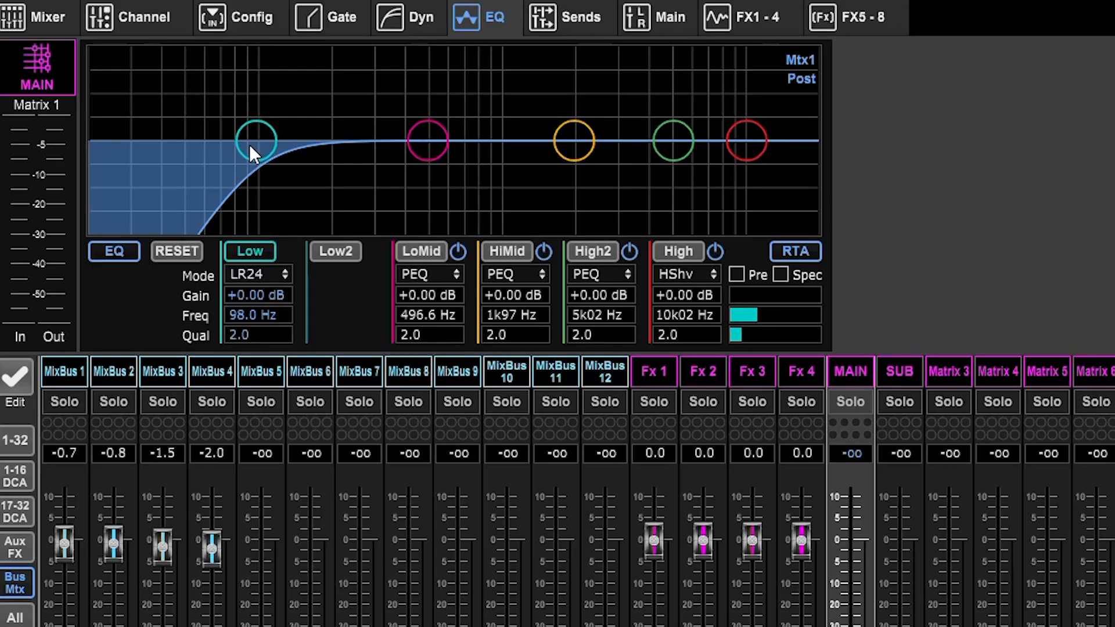
# - Drag Matrix 1's LR24 low node to 105 Hz, select SUB, then Ch 09
pyautogui.moveTo(256, 141); pyautogui.dragTo(265, 141)
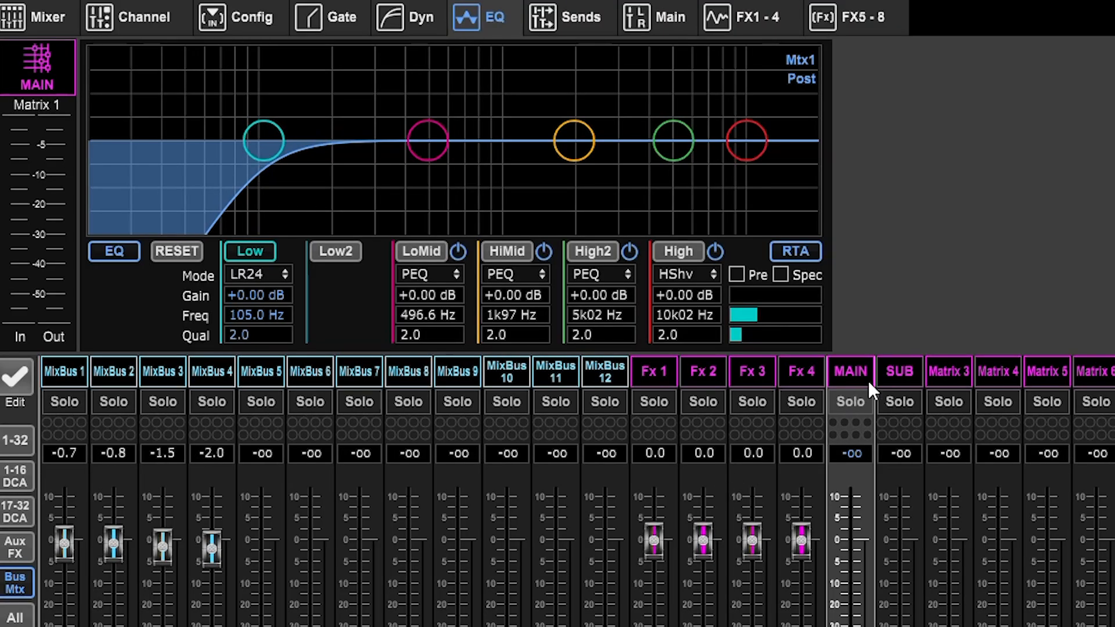
pyautogui.click(898, 371)
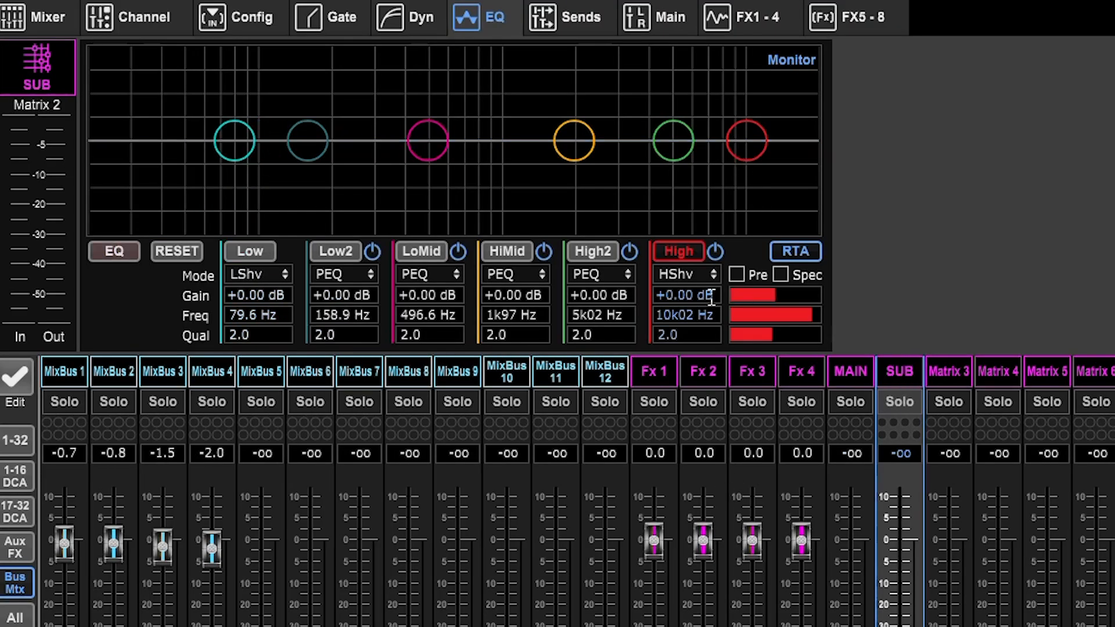
pyautogui.click(684, 275)
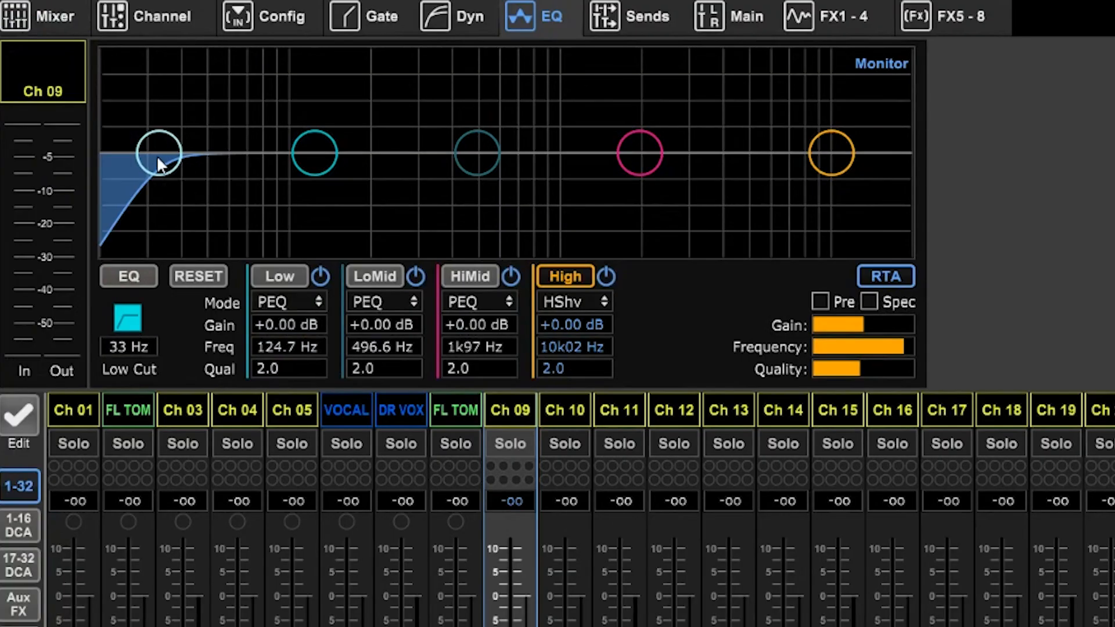
# - Drag Ch 09's Low Cut node rightward from 33 Hz through 54 Hz to about 92 Hz
pyautogui.moveTo(160, 153); pyautogui.dragTo(221, 153)
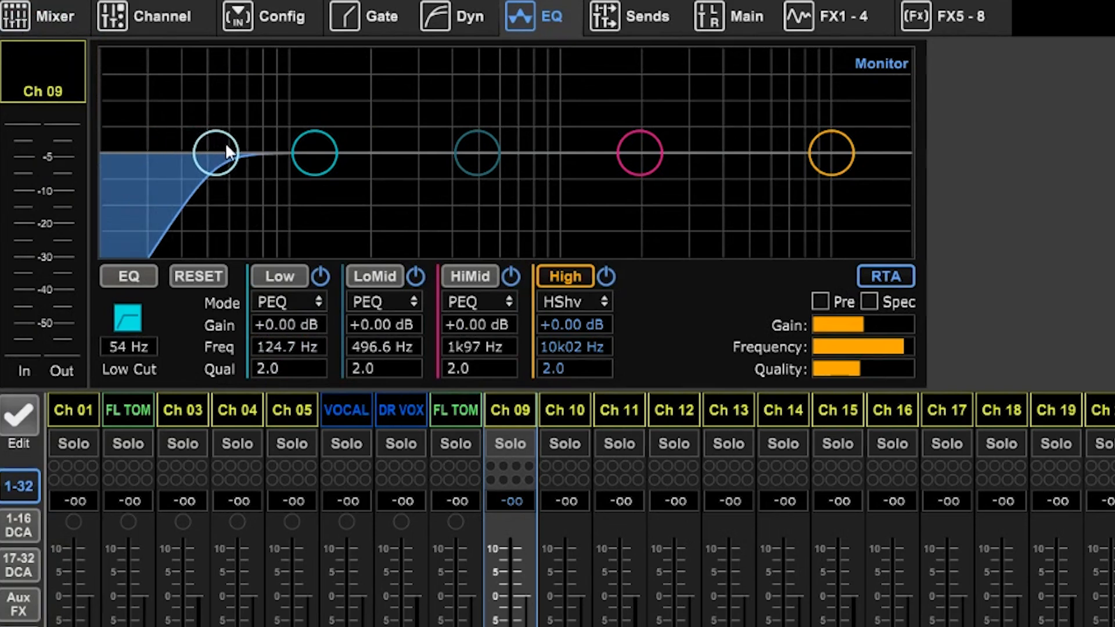
pyautogui.moveTo(217, 152); pyautogui.dragTo(280, 155)
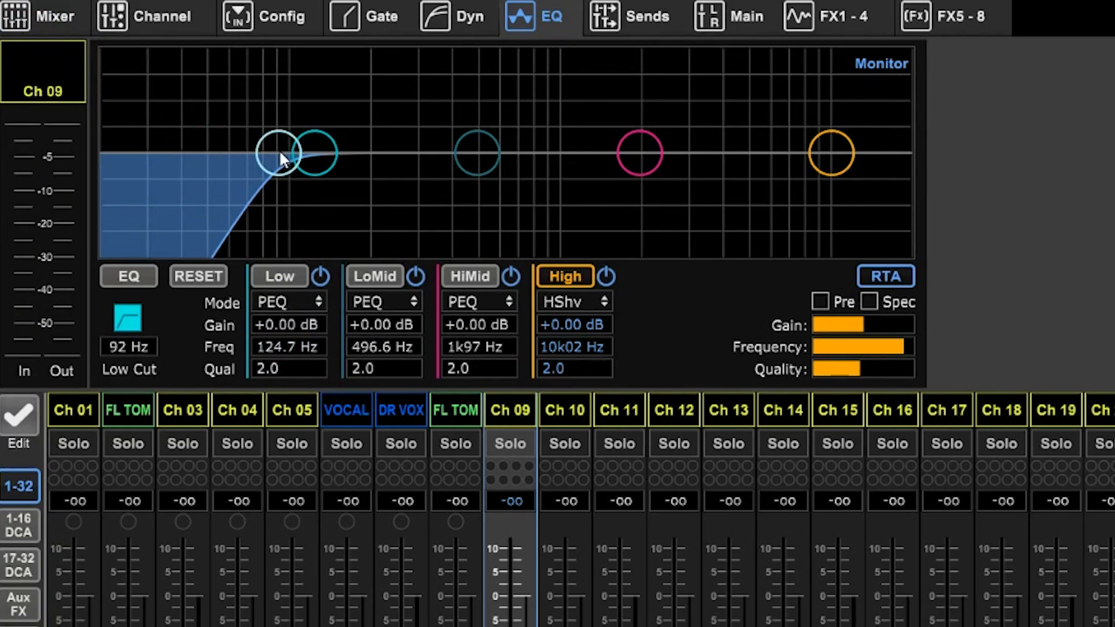
pyautogui.moveTo(270, 162)
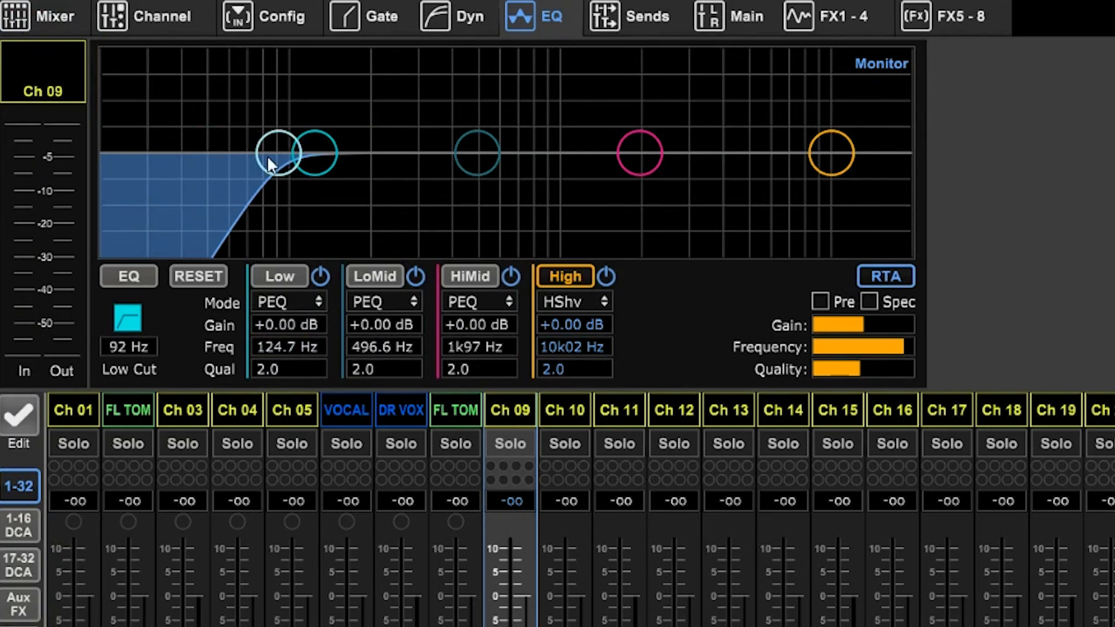
pyautogui.moveTo(277, 154); pyautogui.dragTo(349, 153)
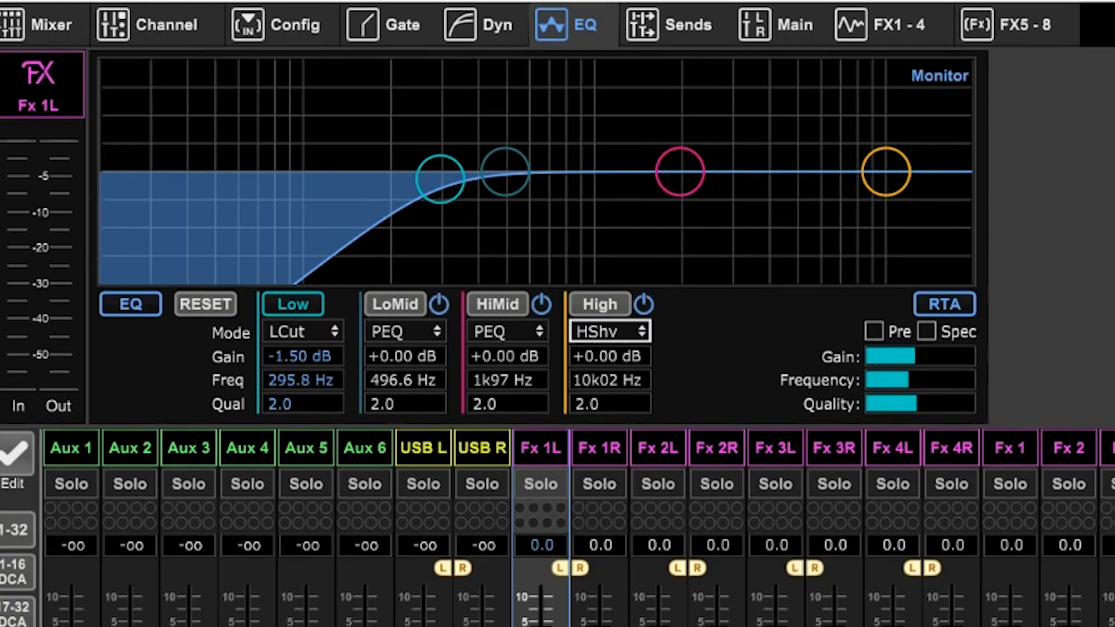
# - Switch Fx 1L's High band mode from HShv to HCut
pyautogui.click(607, 330)
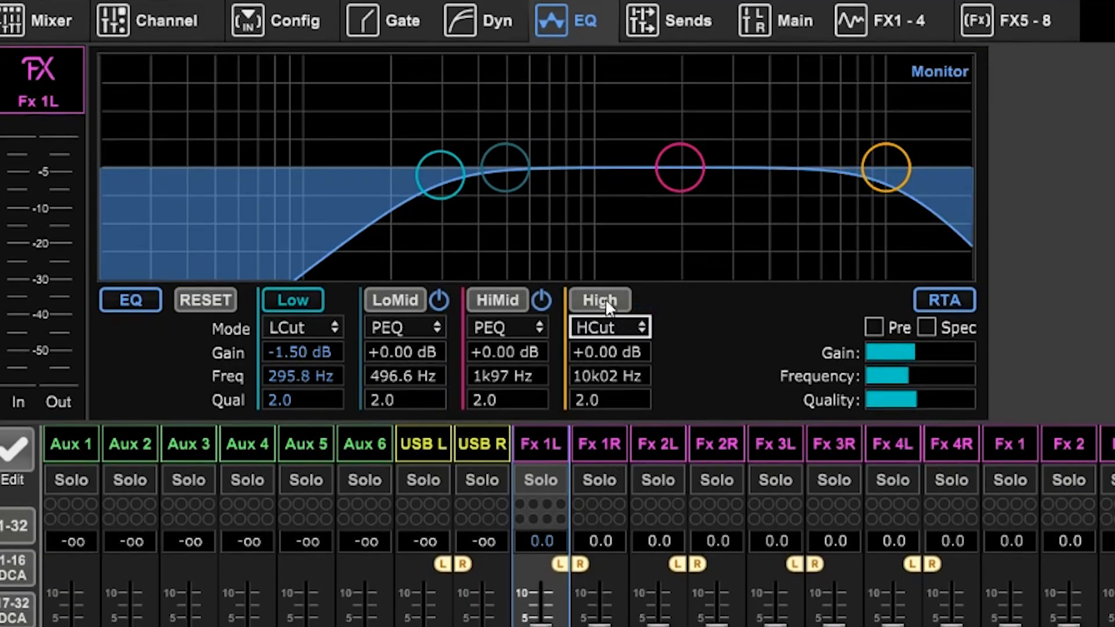
pyautogui.click(599, 300)
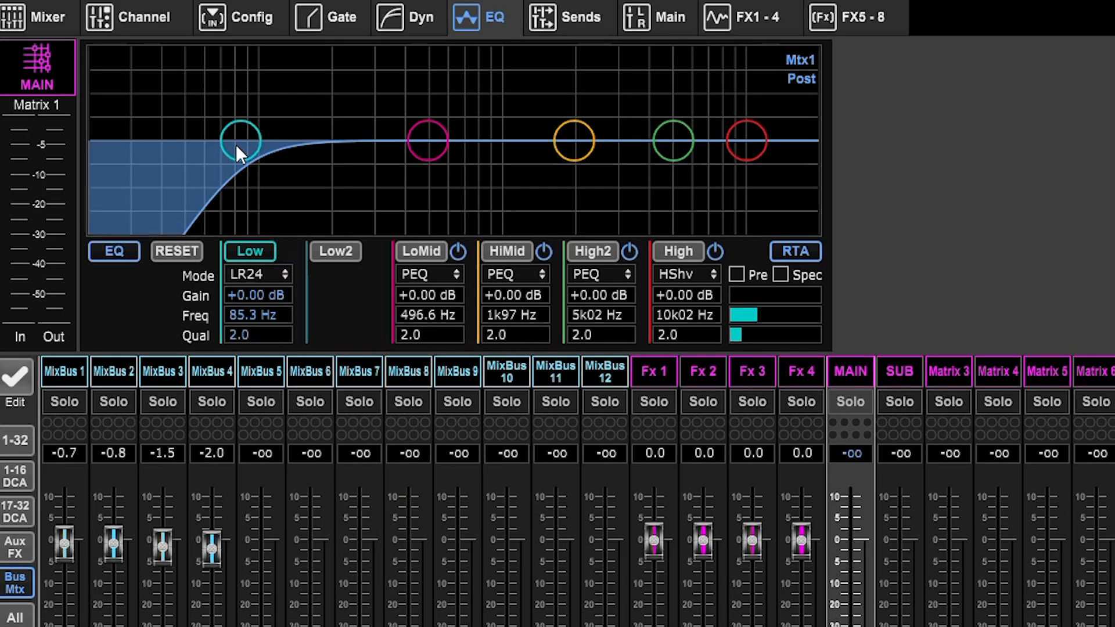
# - Set Matrix 1's LR24 high-pass node to 105 Hz and select the SUB matrix
pyautogui.moveTo(241, 140); pyautogui.dragTo(264, 141)
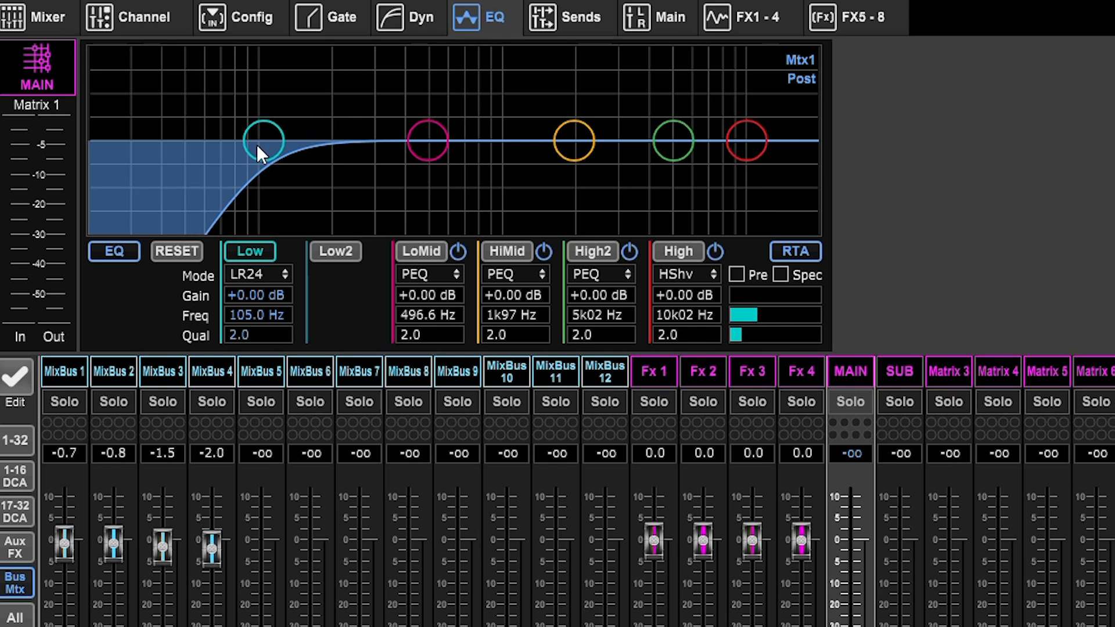
pyautogui.click(898, 371)
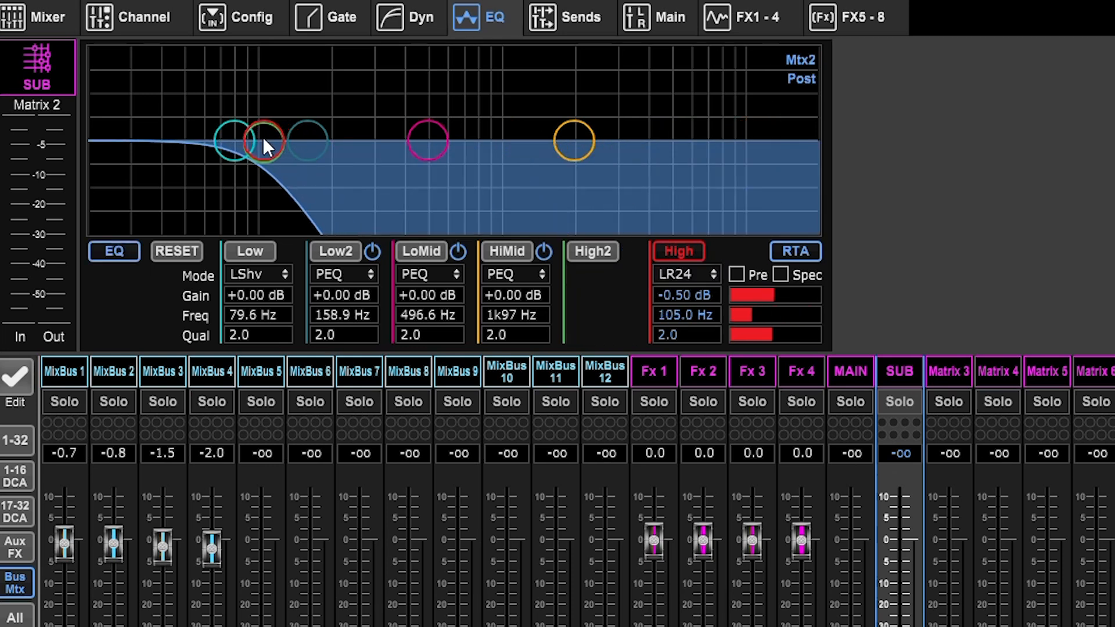
# - Pull SUB's LR24 low-pass to about 101 Hz at -1 dB gain
pyautogui.moveTo(267, 142); pyautogui.dragTo(258, 148)
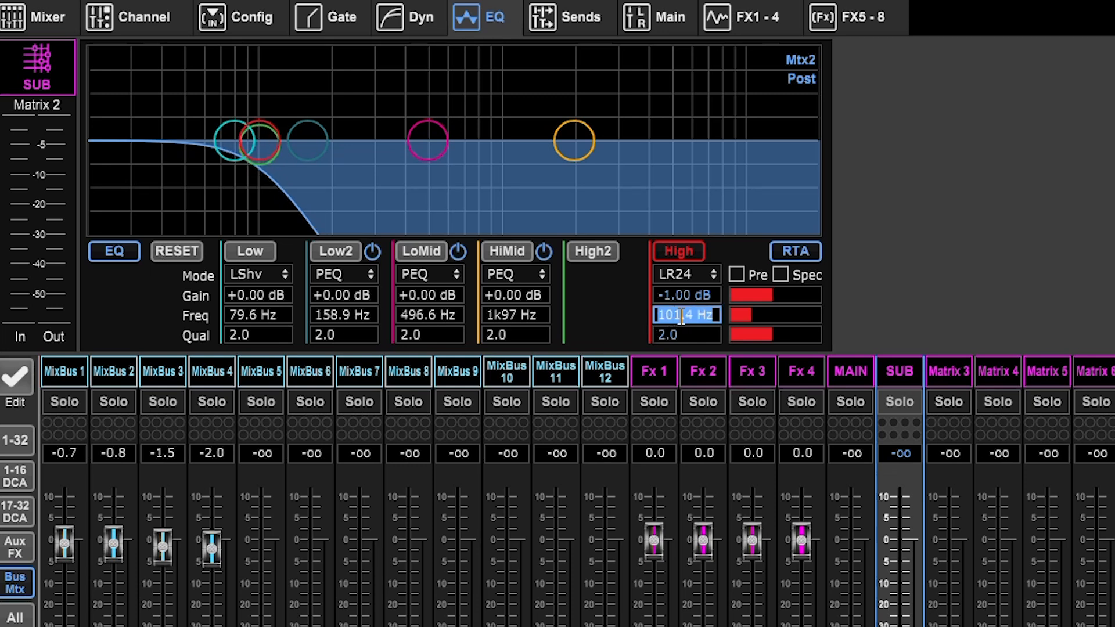
pyautogui.click(851, 371)
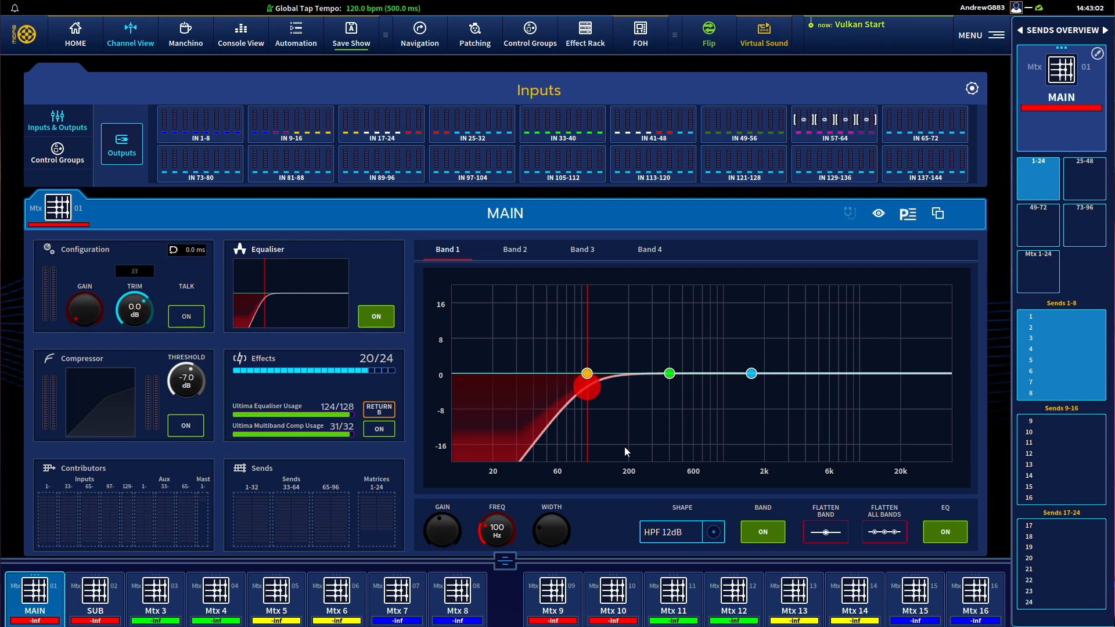
# - Adjust MAIN matrix Band 1 FREQ to 100 Hz with HPF 12dB shape
pyautogui.click(94, 598)
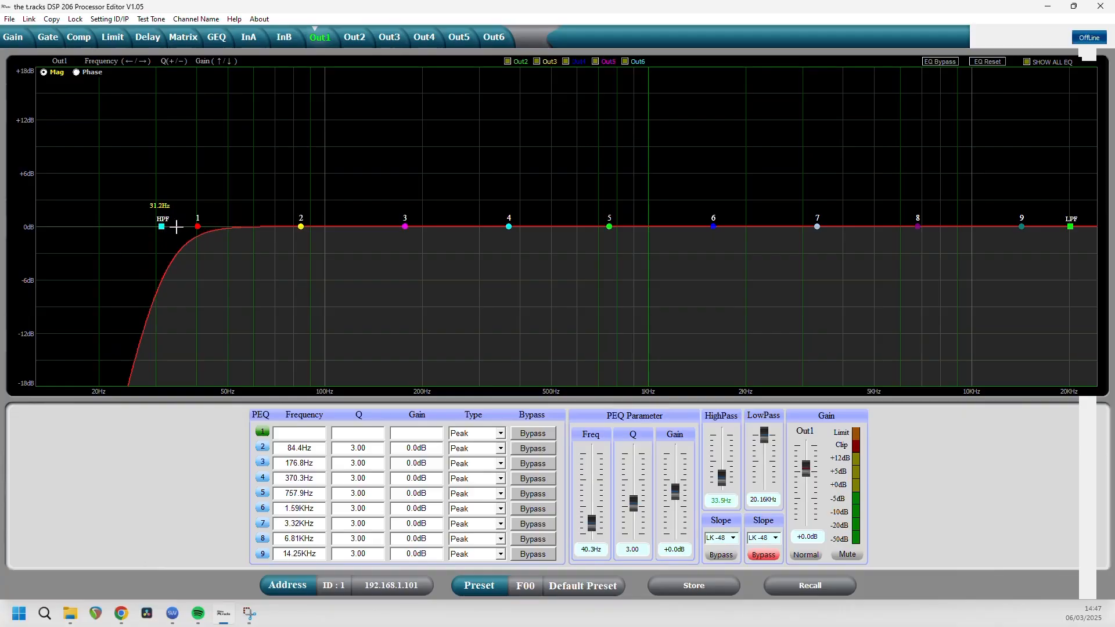
pyautogui.moveTo(162, 226); pyautogui.dragTo(312, 226)
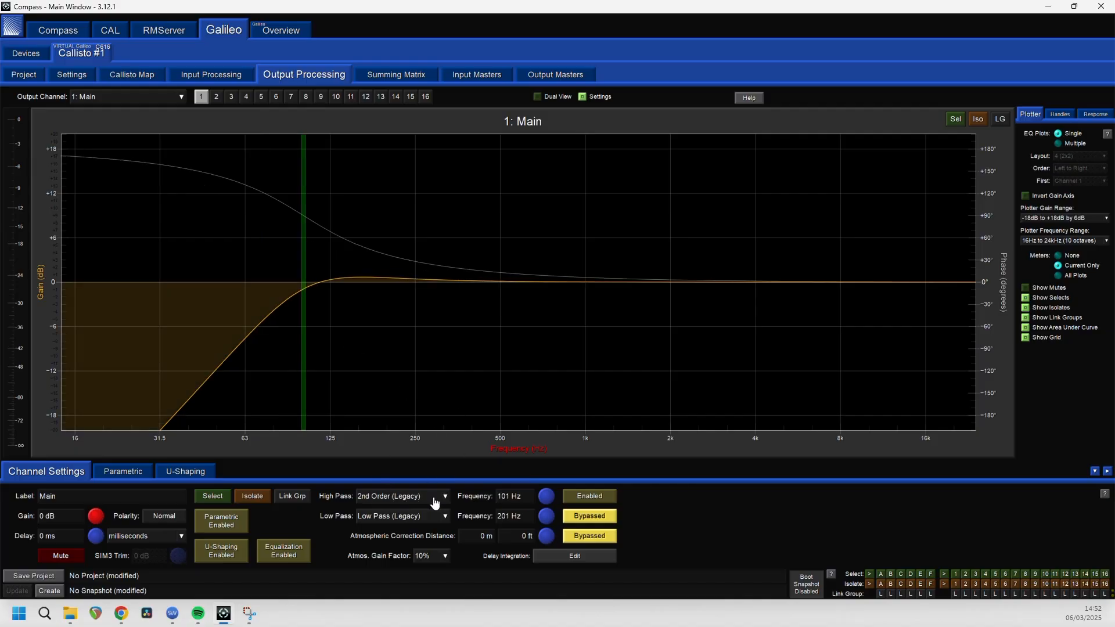
# - Select Butterworth 6 dB/oct as the high-pass type for output 1 Main
pyautogui.click(444, 497)
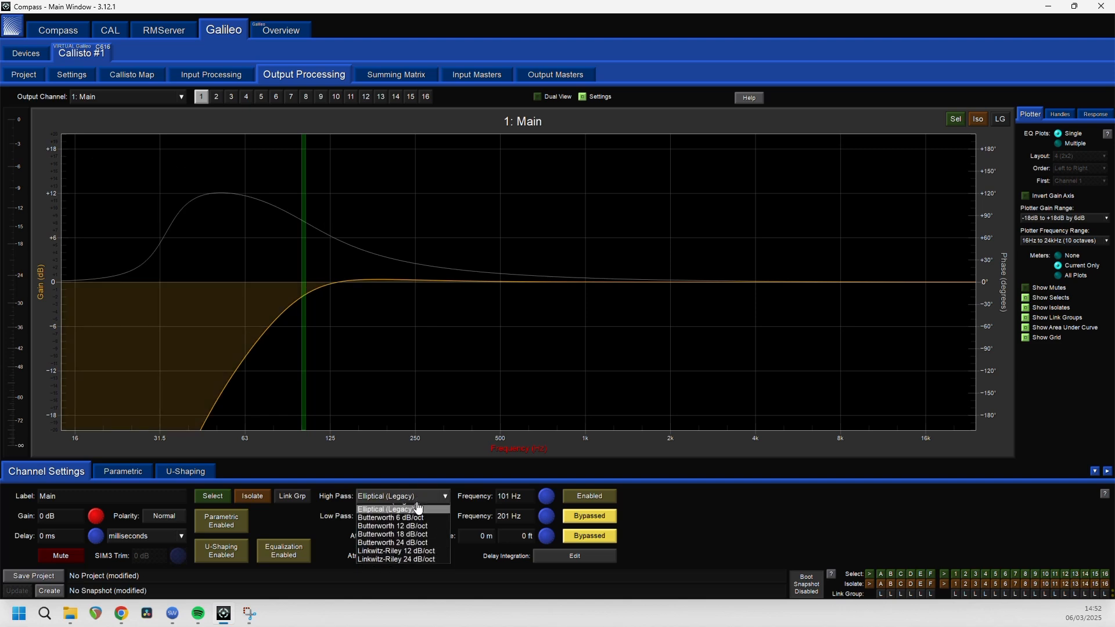
pyautogui.click(392, 517)
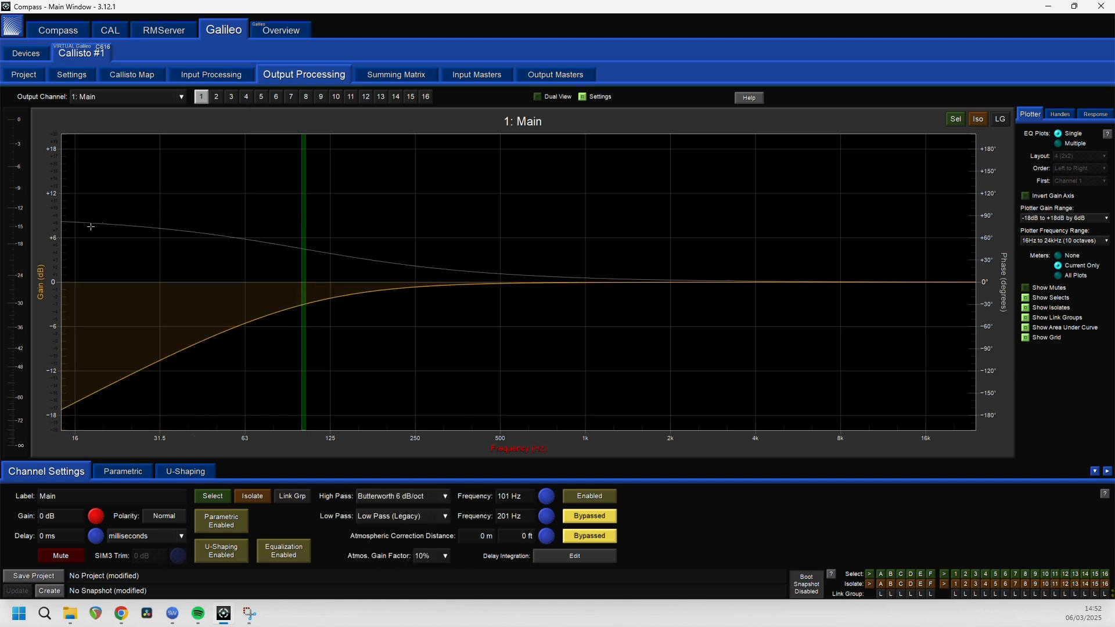
pyautogui.moveTo(414, 306)
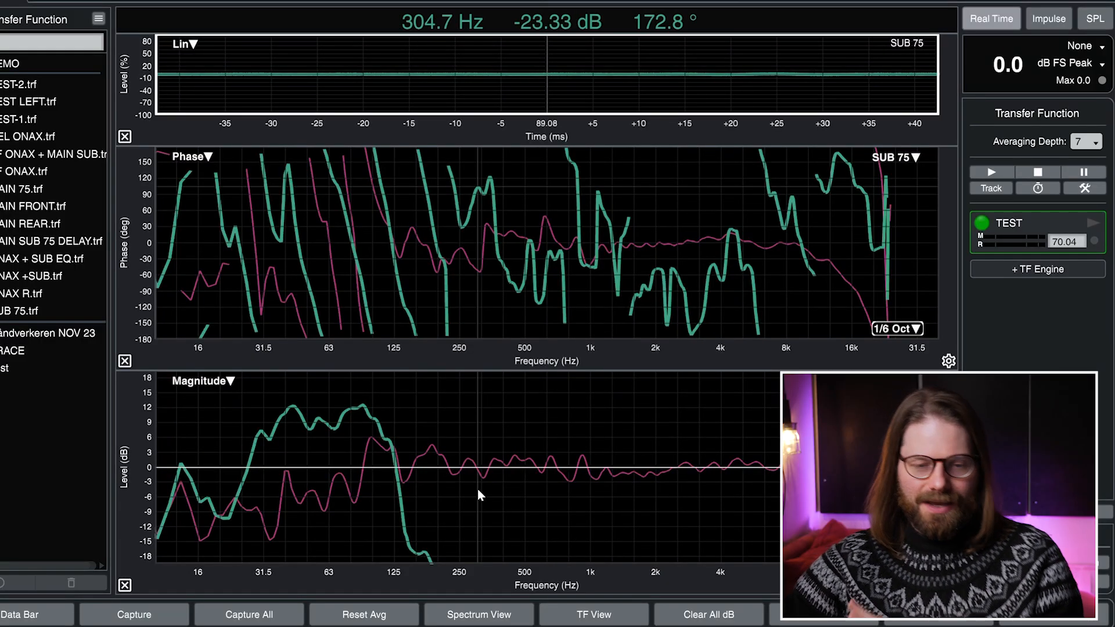
pyautogui.moveTo(329, 419)
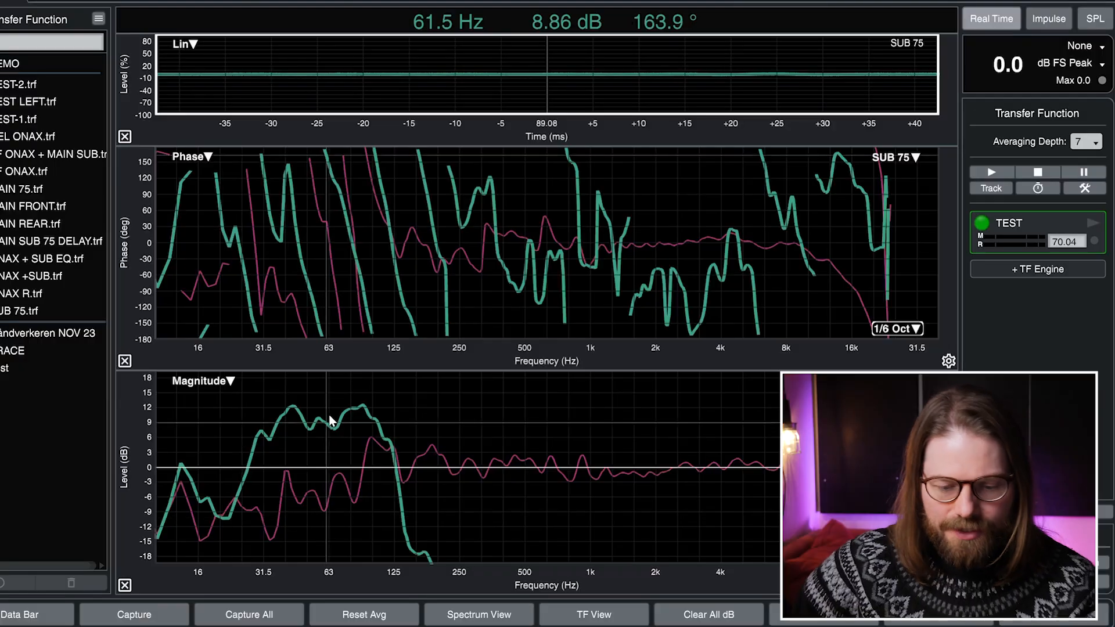
pyautogui.moveTo(348, 416)
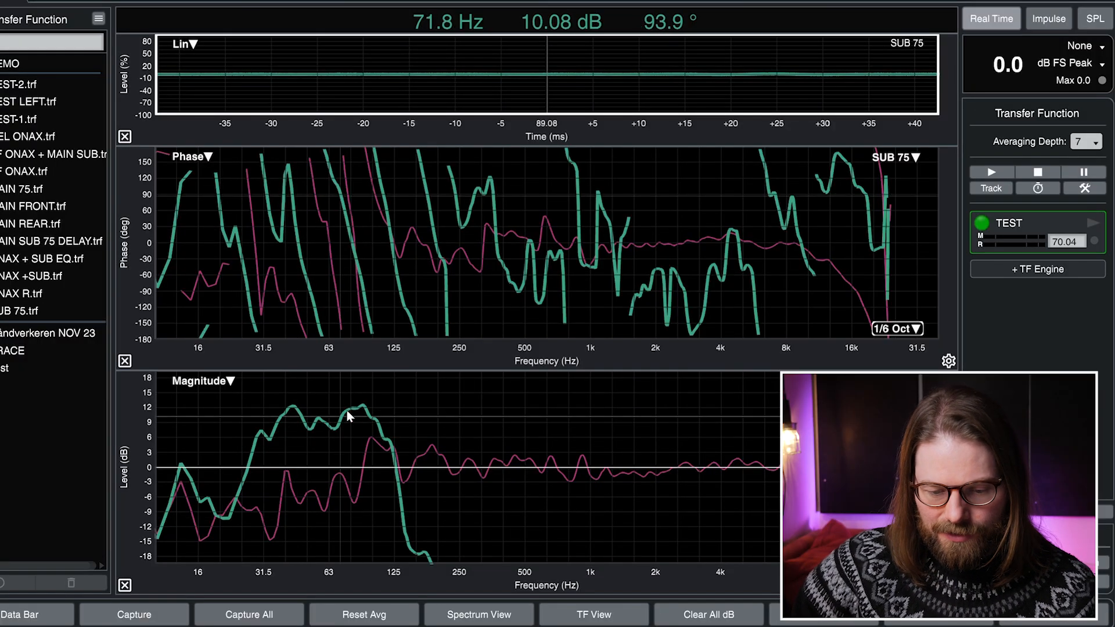
pyautogui.moveTo(359, 429)
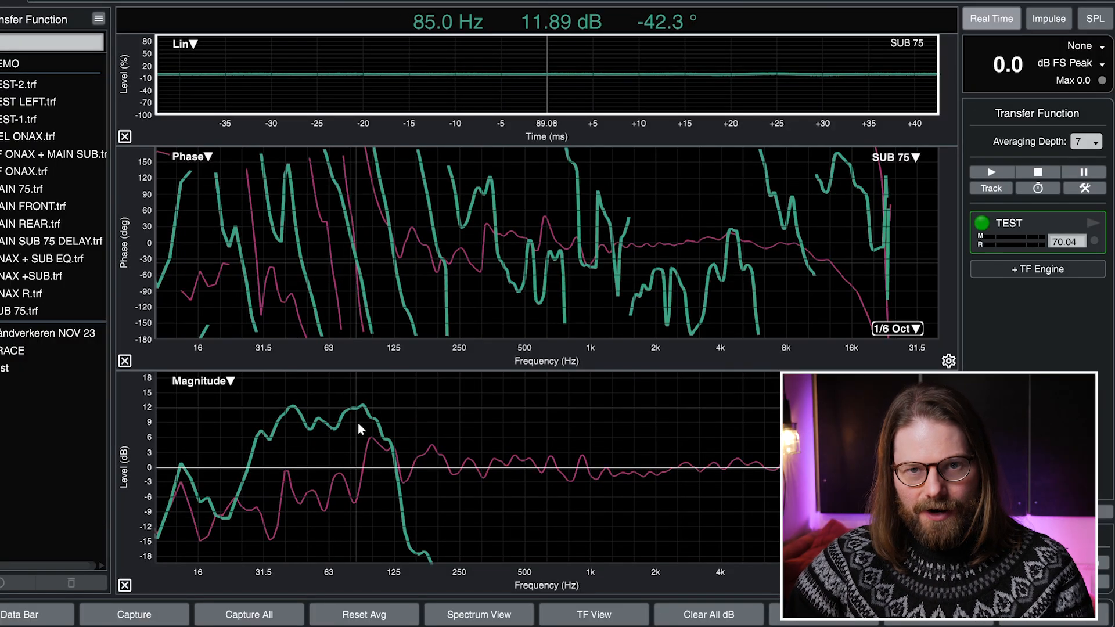
pyautogui.moveTo(415, 589)
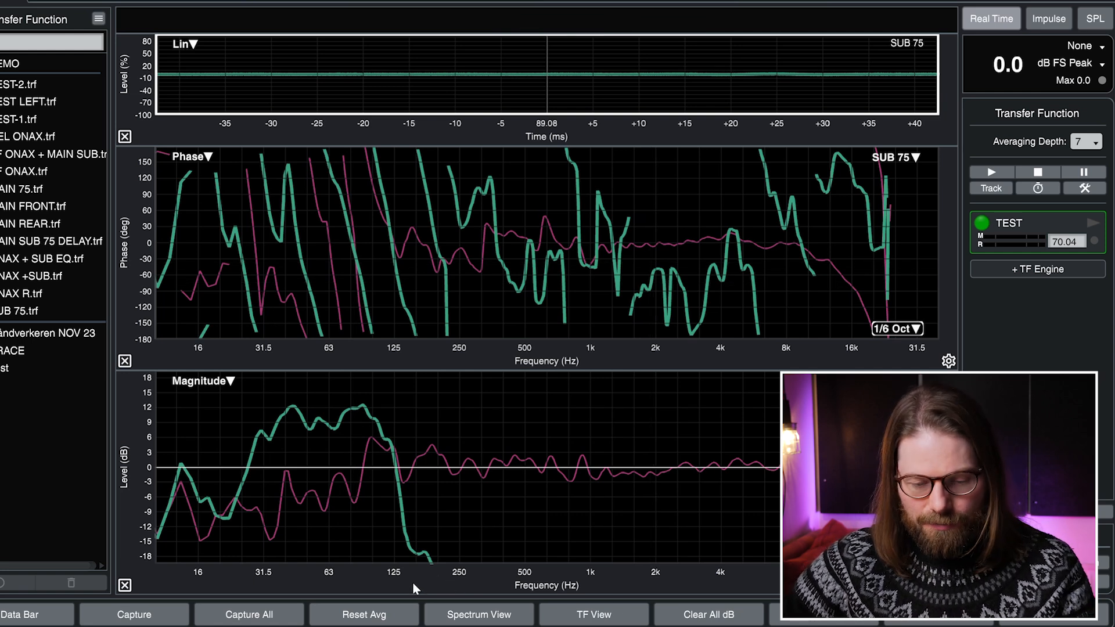
pyautogui.moveTo(383, 549)
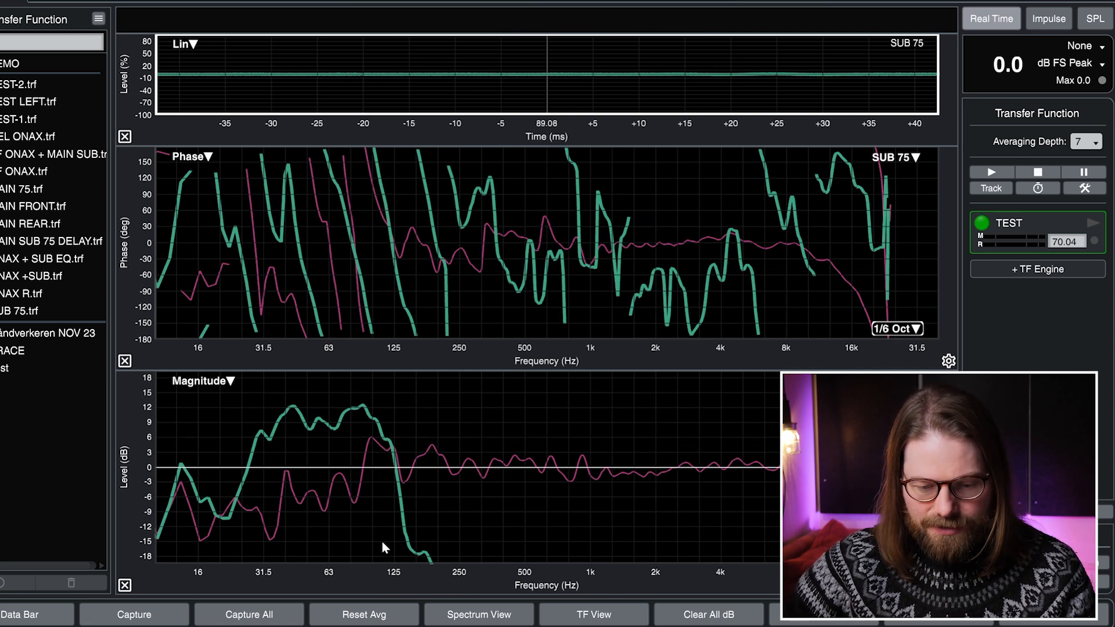
pyautogui.moveTo(423, 593)
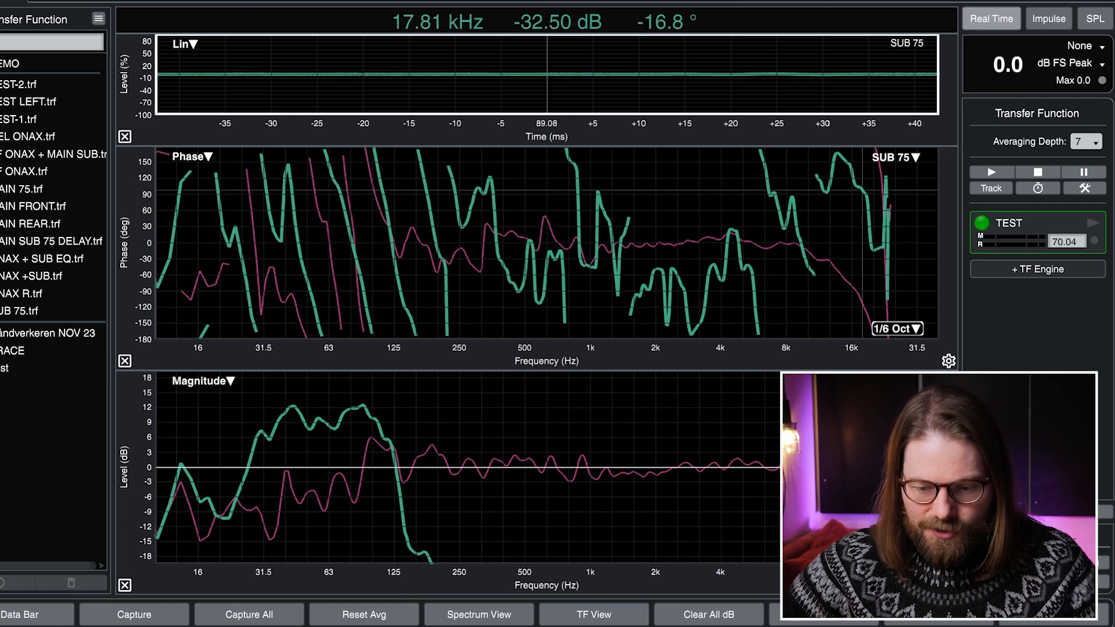
pyautogui.moveTo(481, 475)
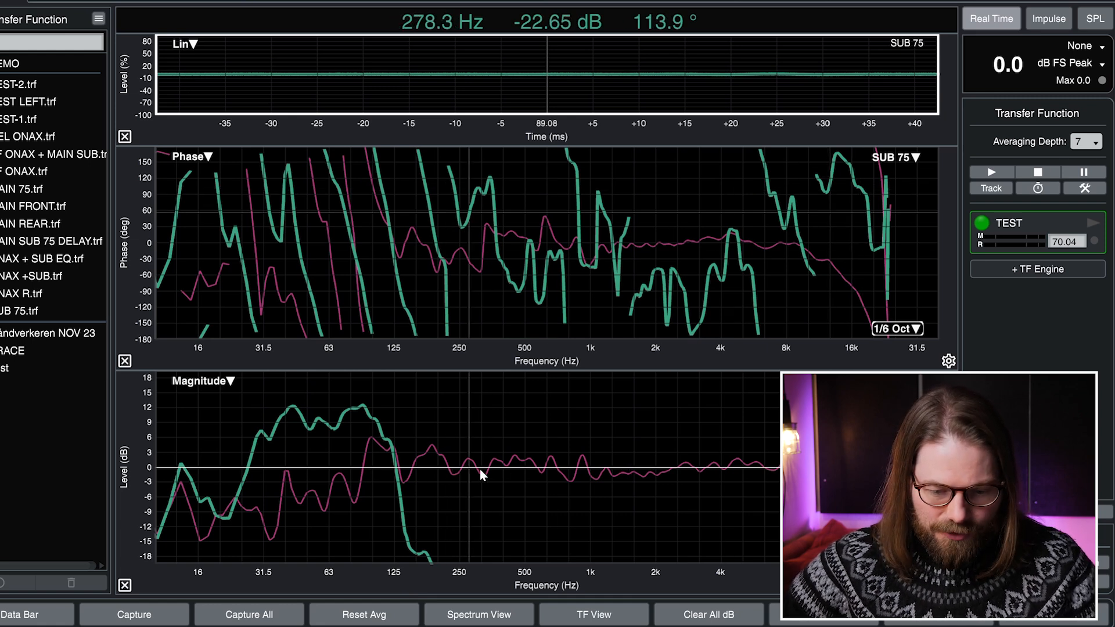
pyautogui.moveTo(355, 490)
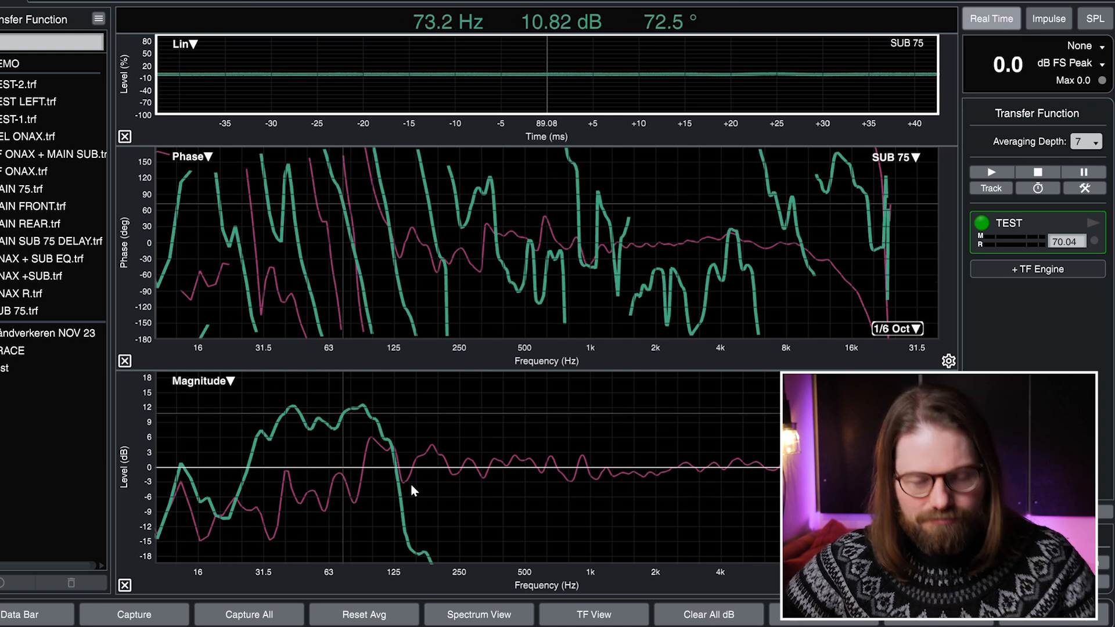
pyautogui.moveTo(396, 451)
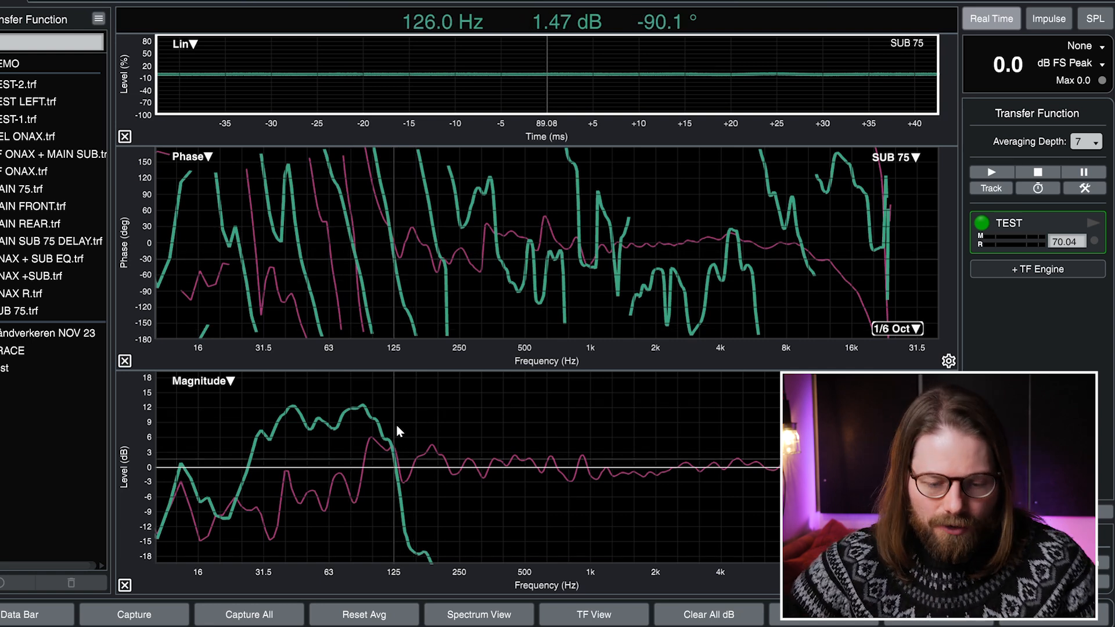
pyautogui.moveTo(389, 458)
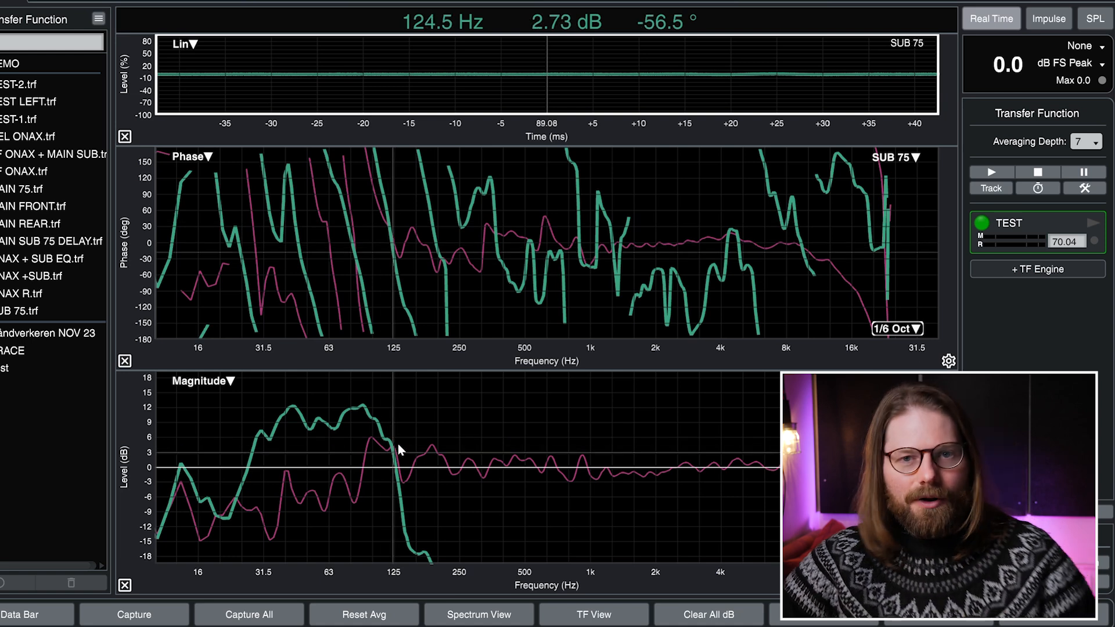
pyautogui.moveTo(369, 455)
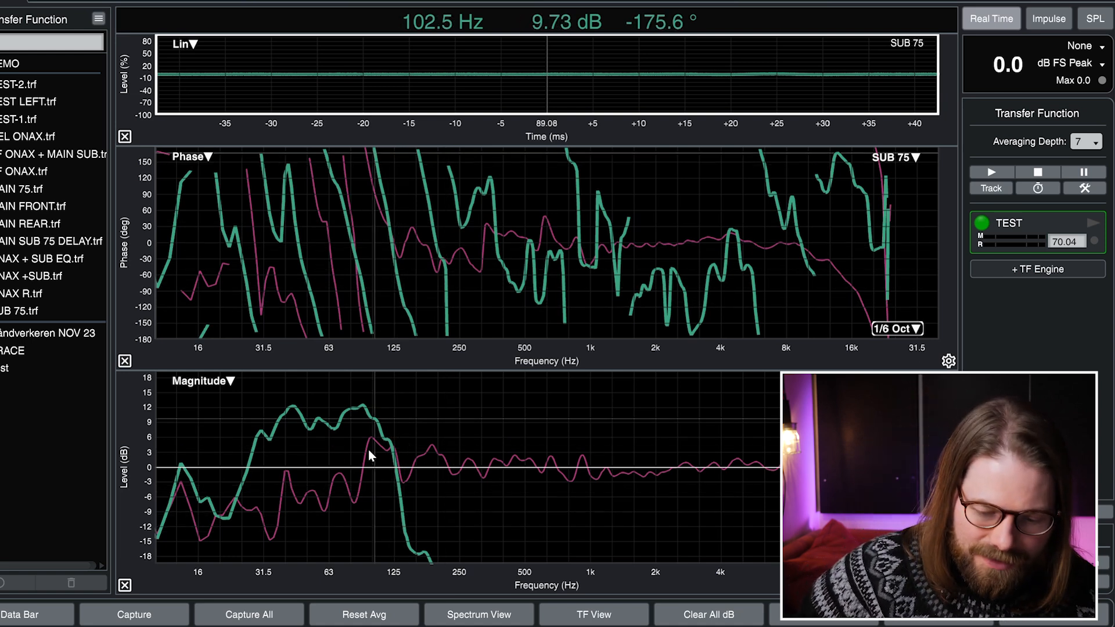
pyautogui.moveTo(437, 452)
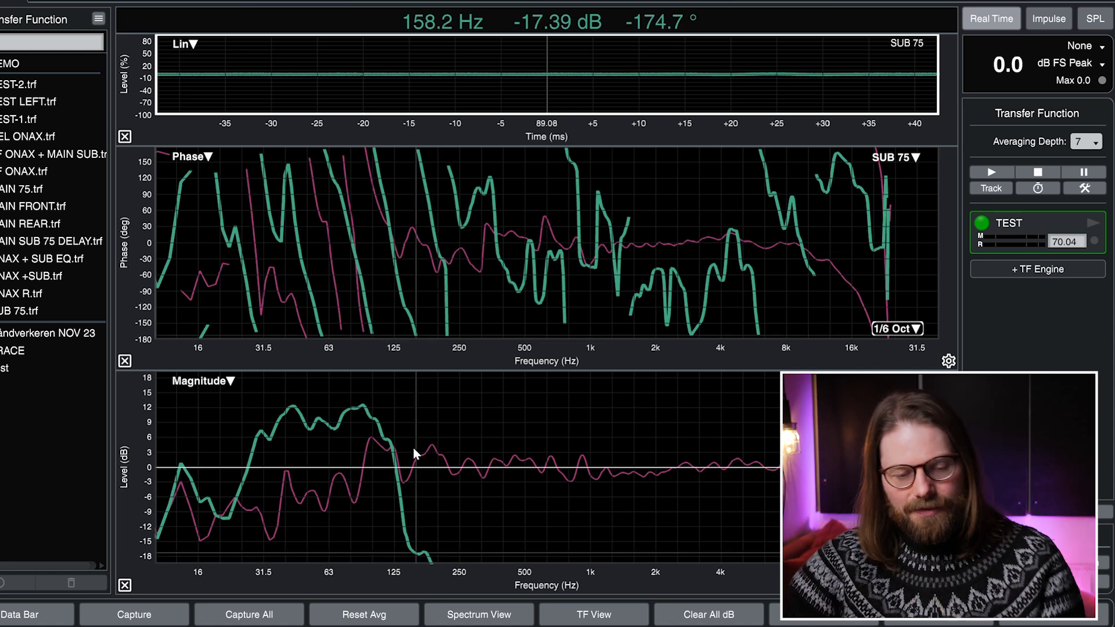
# - Recall the stored SUB 75 measurement to compare against the live sub trace
pyautogui.click(21, 311)
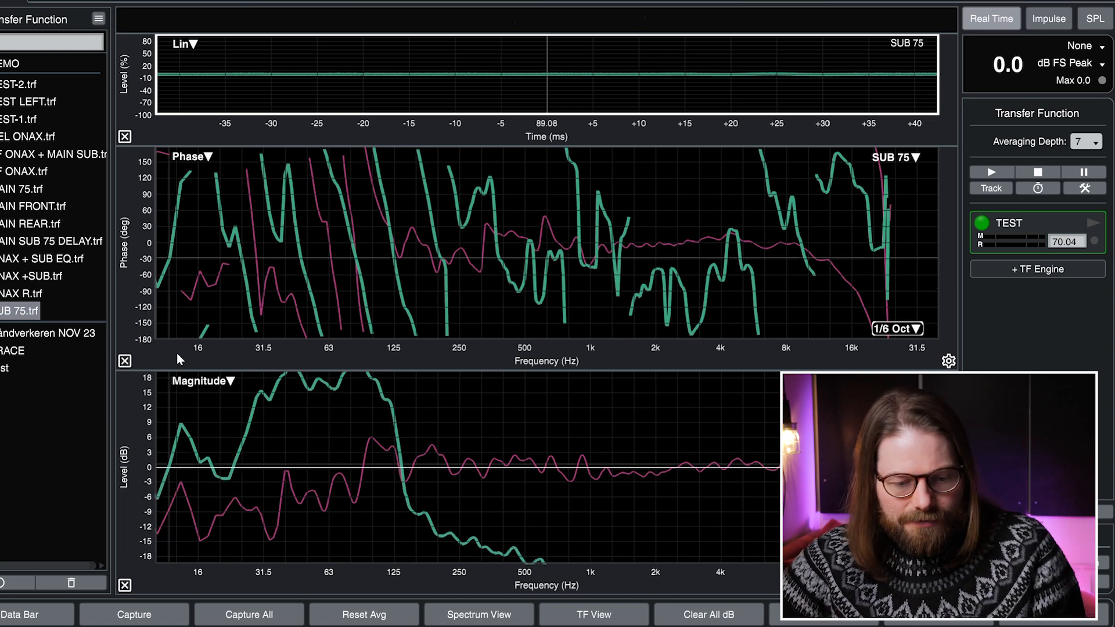
pyautogui.moveTo(407, 490)
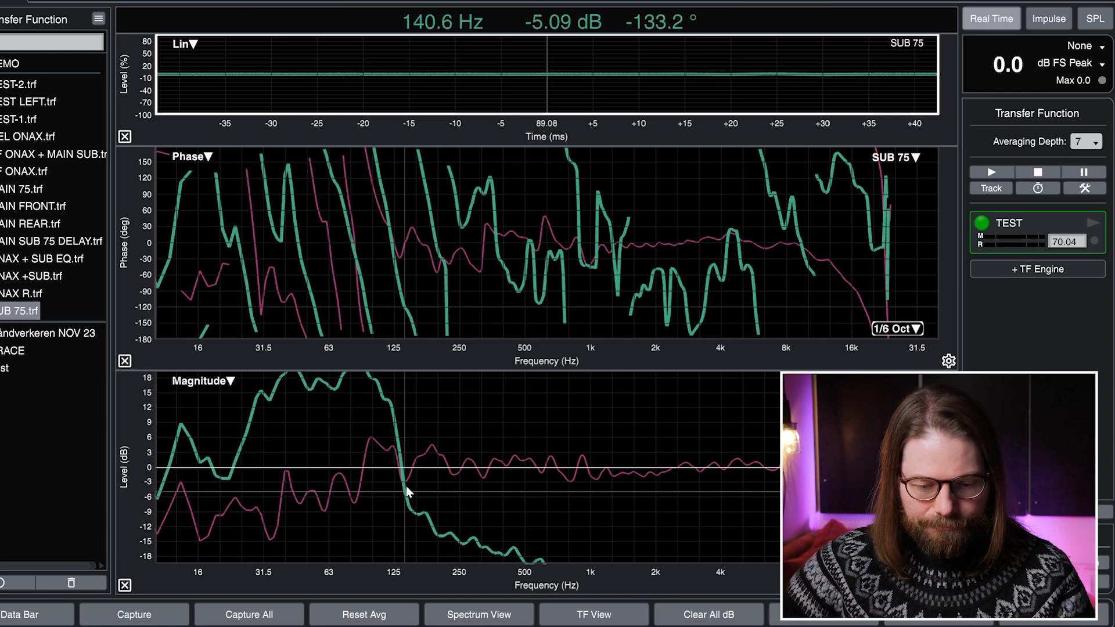
pyautogui.moveTo(398, 495)
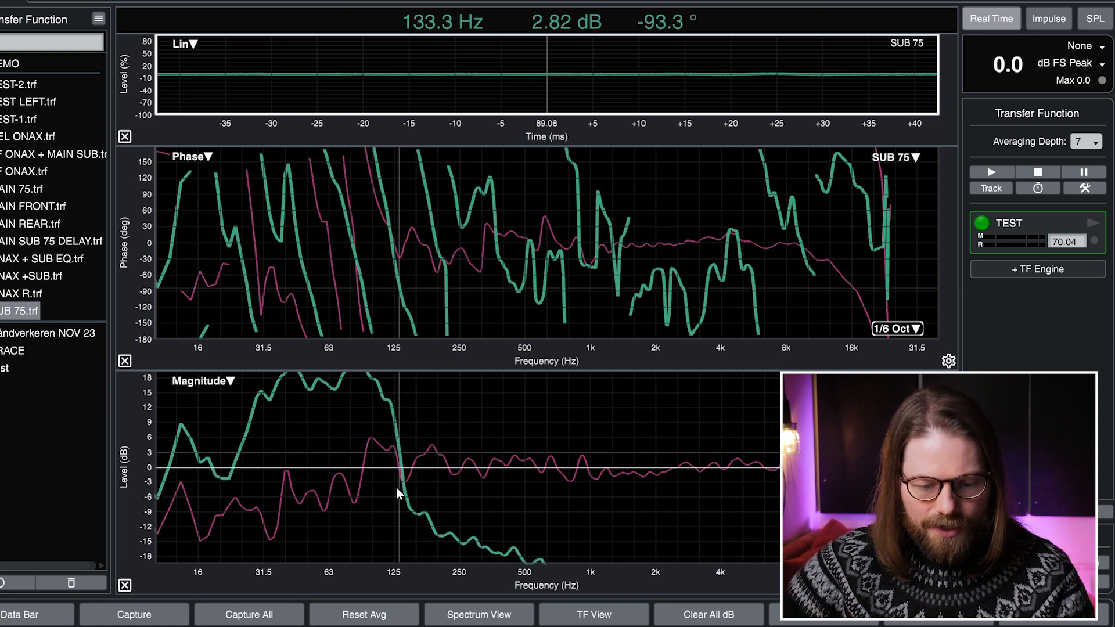
pyautogui.moveTo(406, 486)
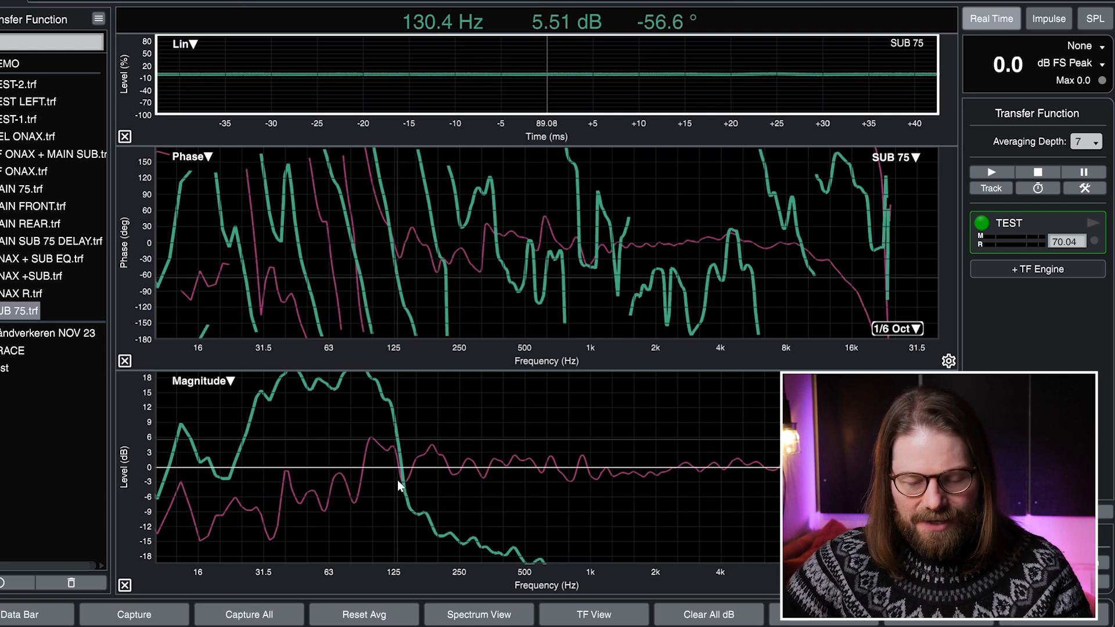
pyautogui.moveTo(409, 430)
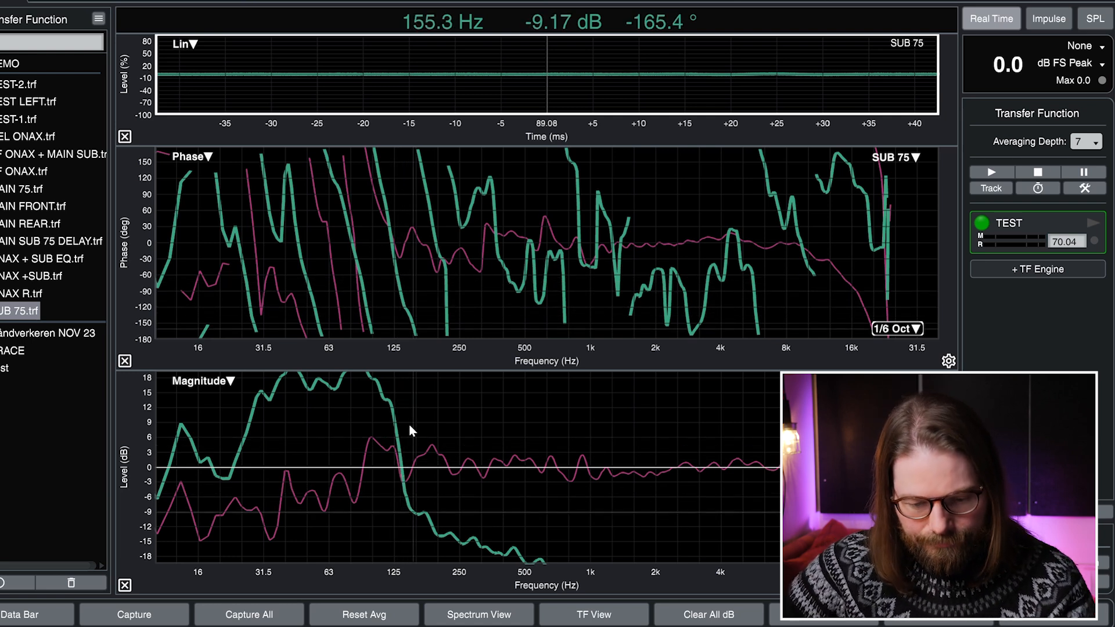
pyautogui.moveTo(406, 487)
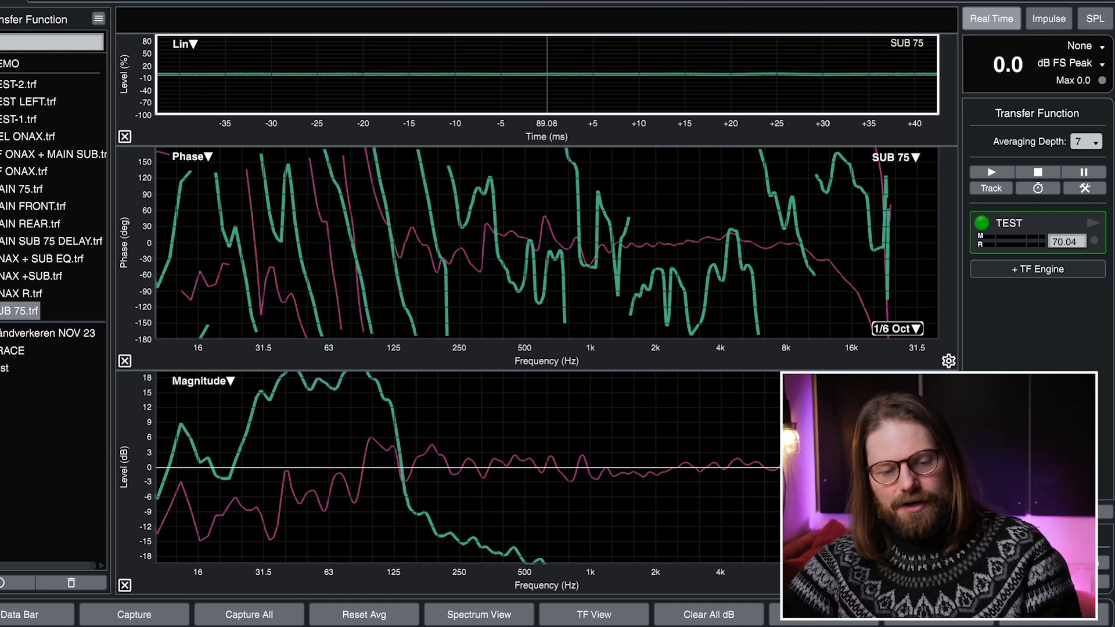
pyautogui.moveTo(33, 341)
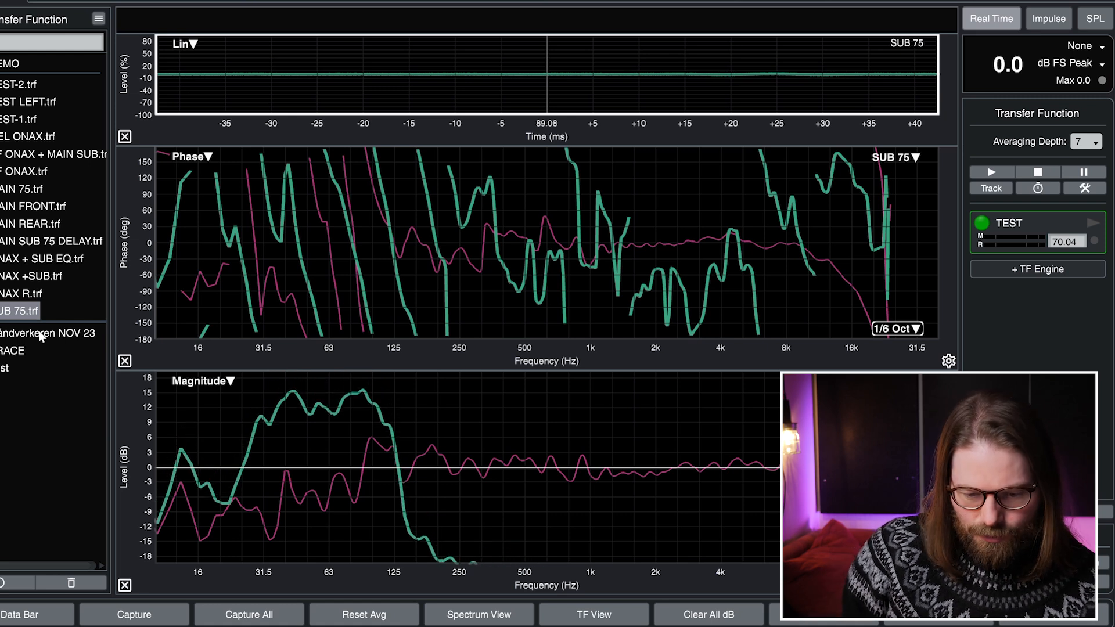
pyautogui.moveTo(150, 463)
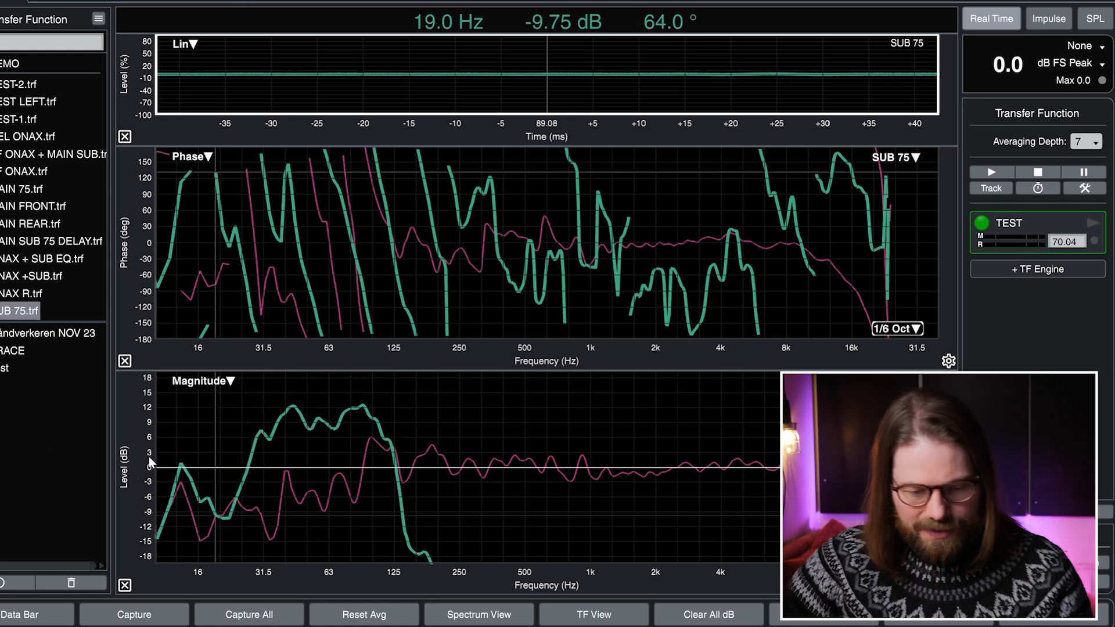
pyautogui.moveTo(96, 382)
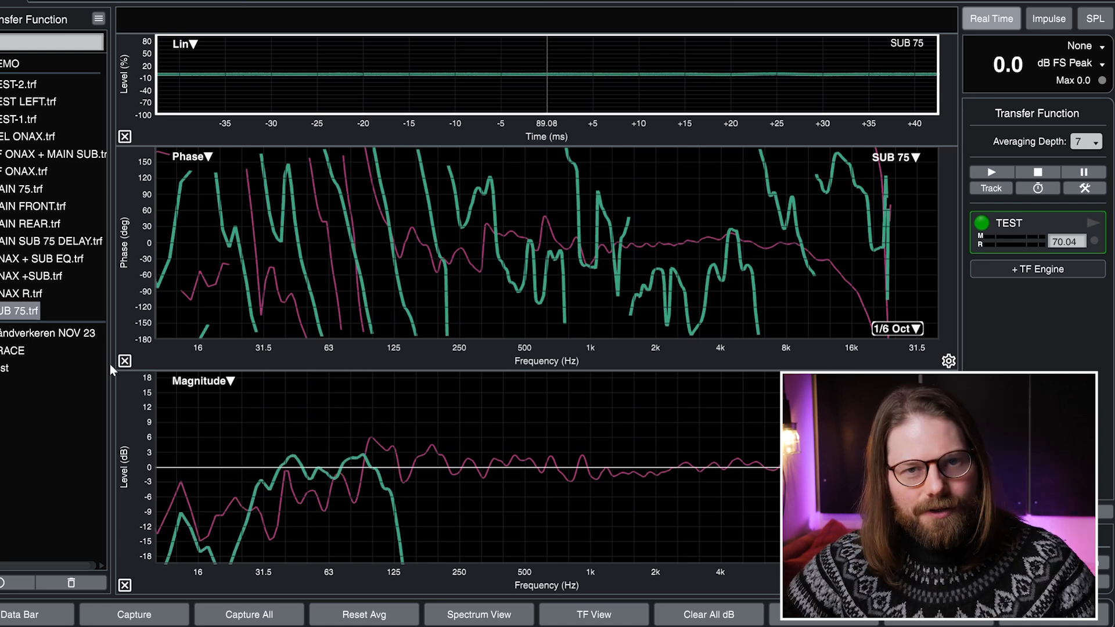
pyautogui.moveTo(370, 467)
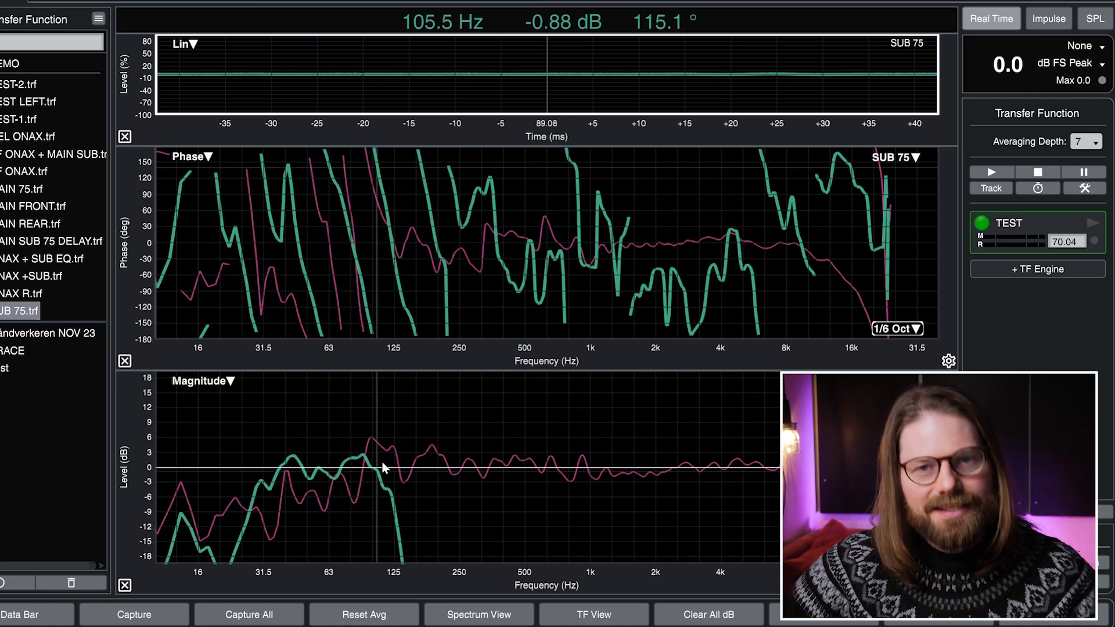
pyautogui.moveTo(497, 418)
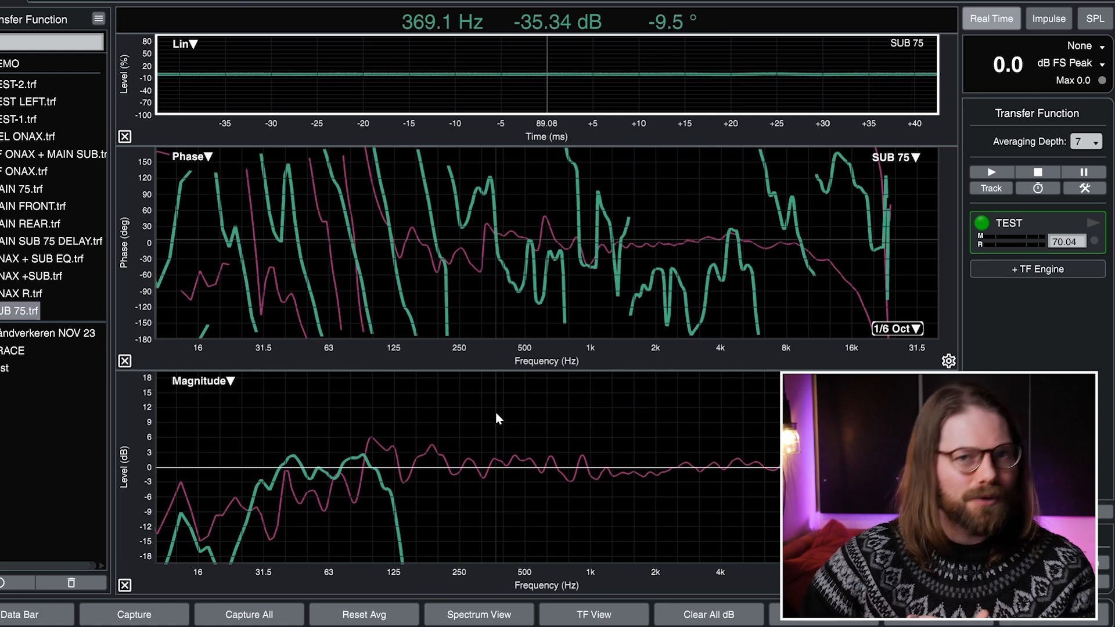
pyautogui.moveTo(390, 499)
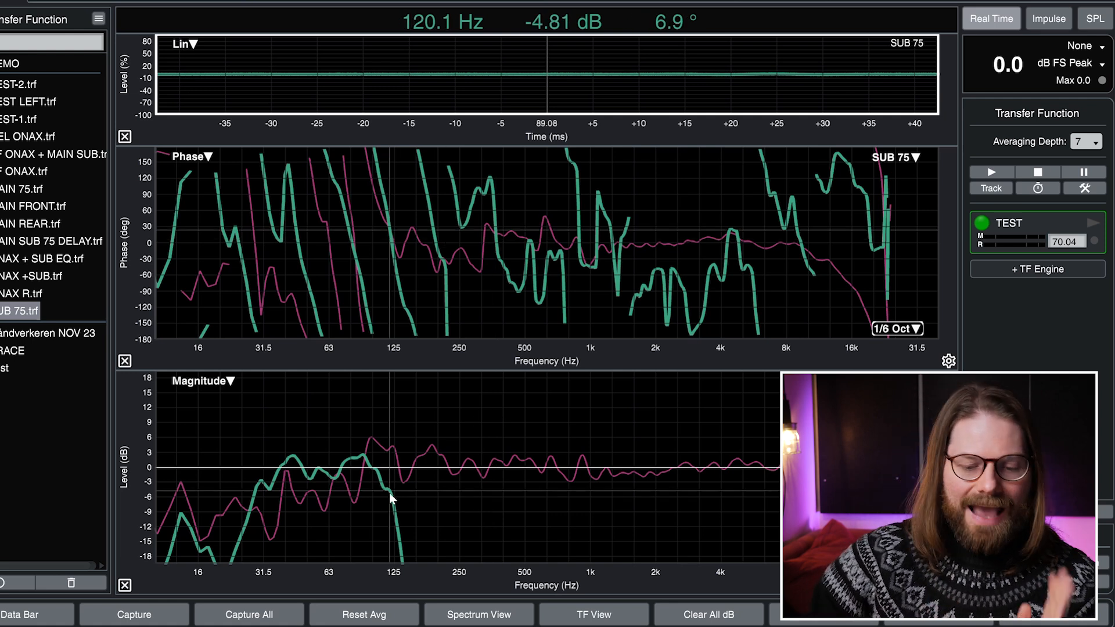
pyautogui.moveTo(342, 483)
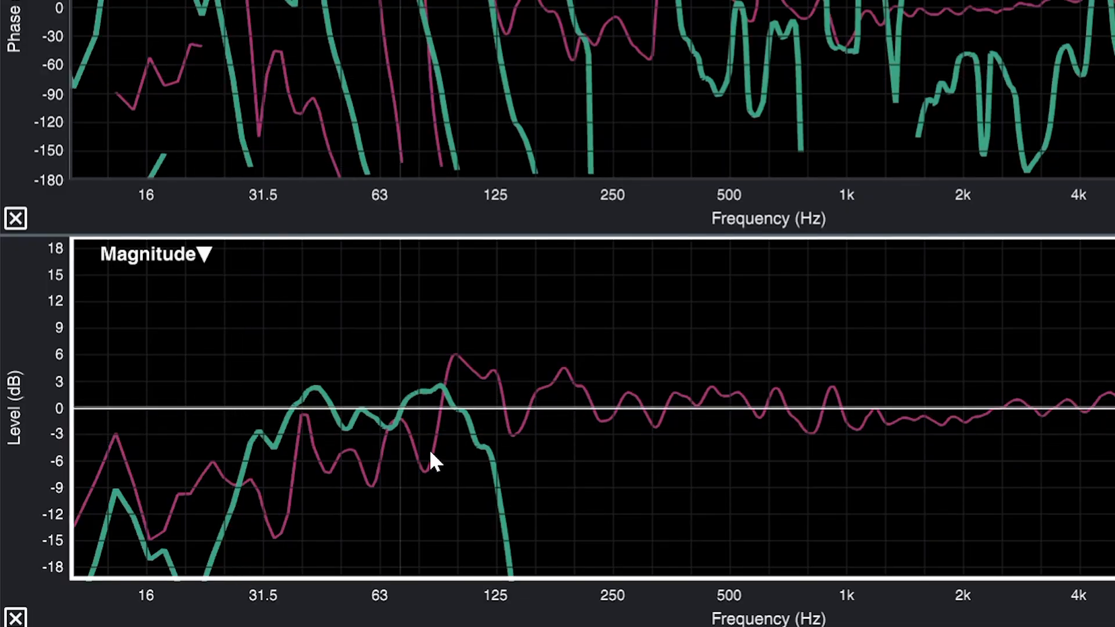
pyautogui.moveTo(450, 405)
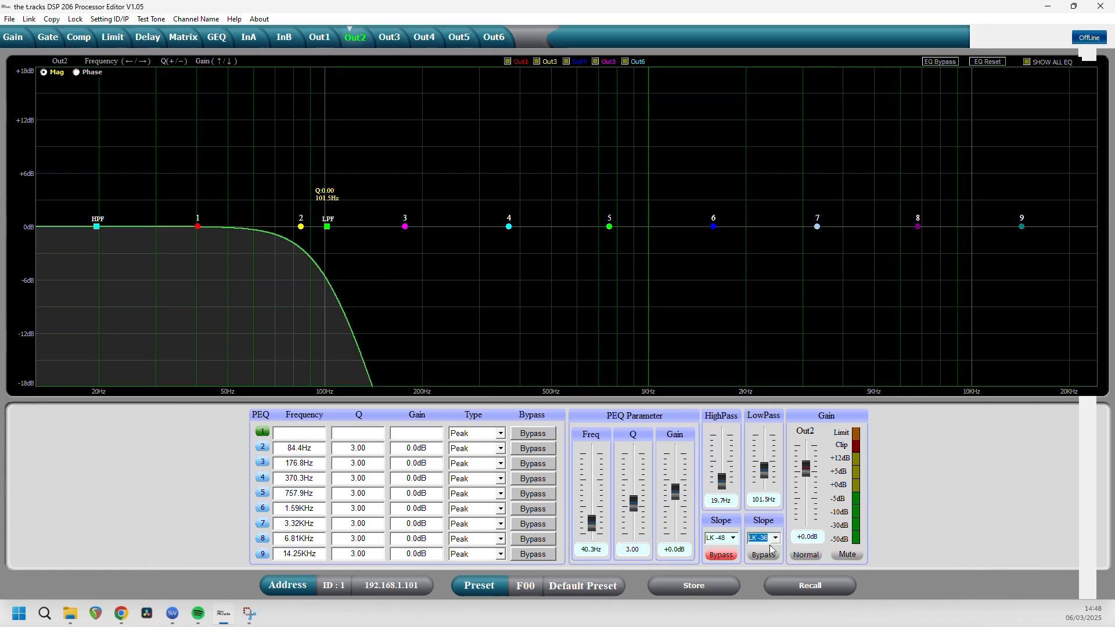
pyautogui.click(762, 538)
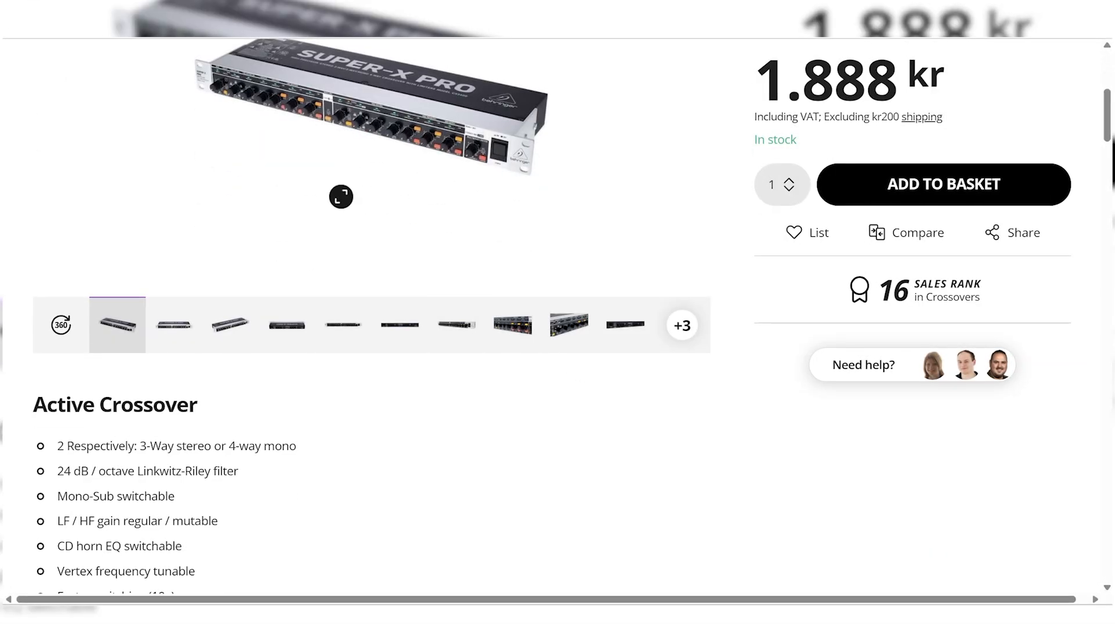
# - Show close-up product photos of the SUPER-X PRO's XOVER FREQ knobs
pyautogui.click(569, 324)
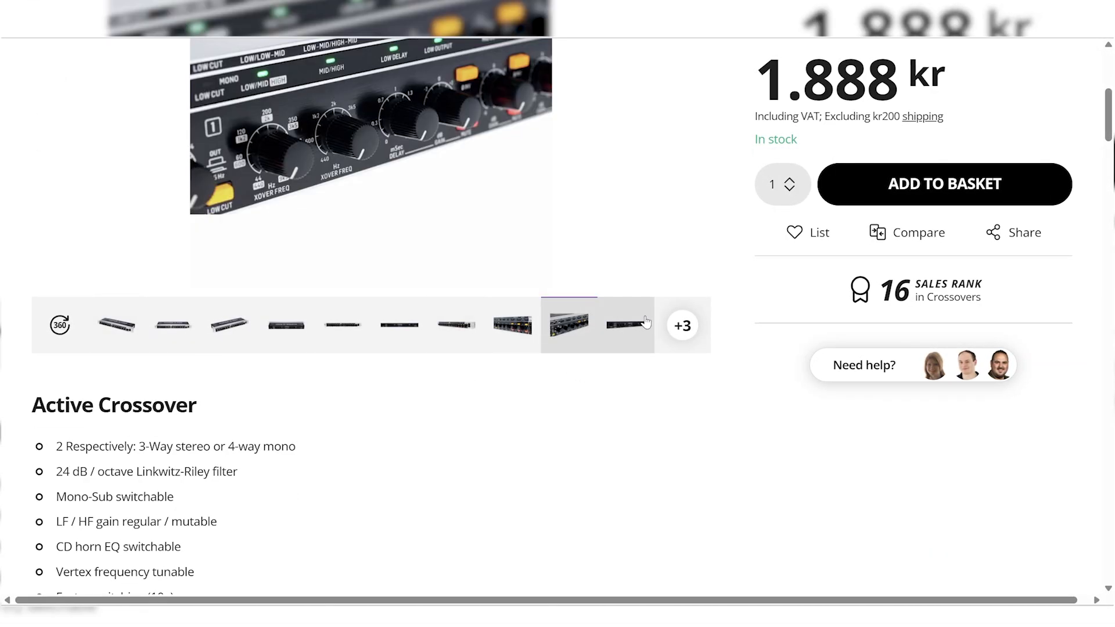
pyautogui.click(627, 325)
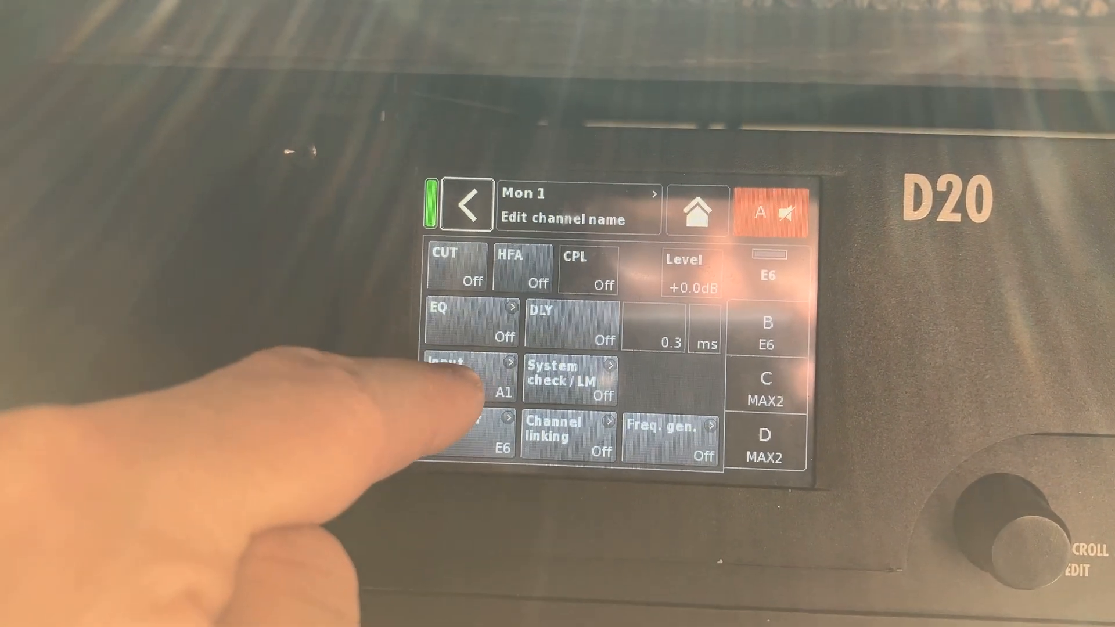
pyautogui.click(458, 377)
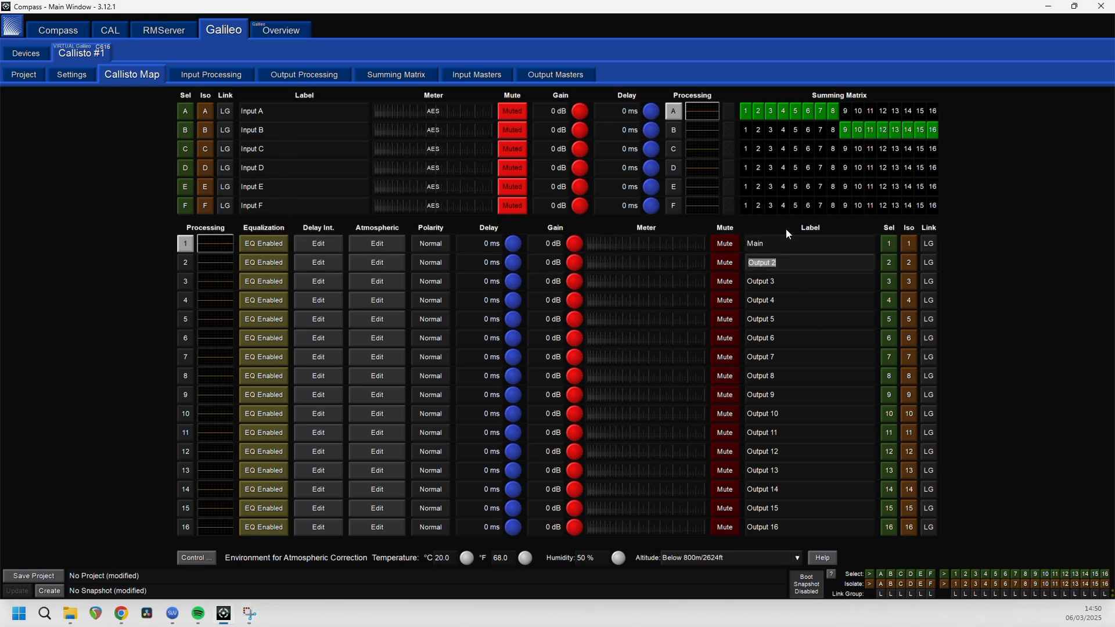
# - Label output 2 in the Callisto Map as 'SUB'
pyautogui.write('SUB')
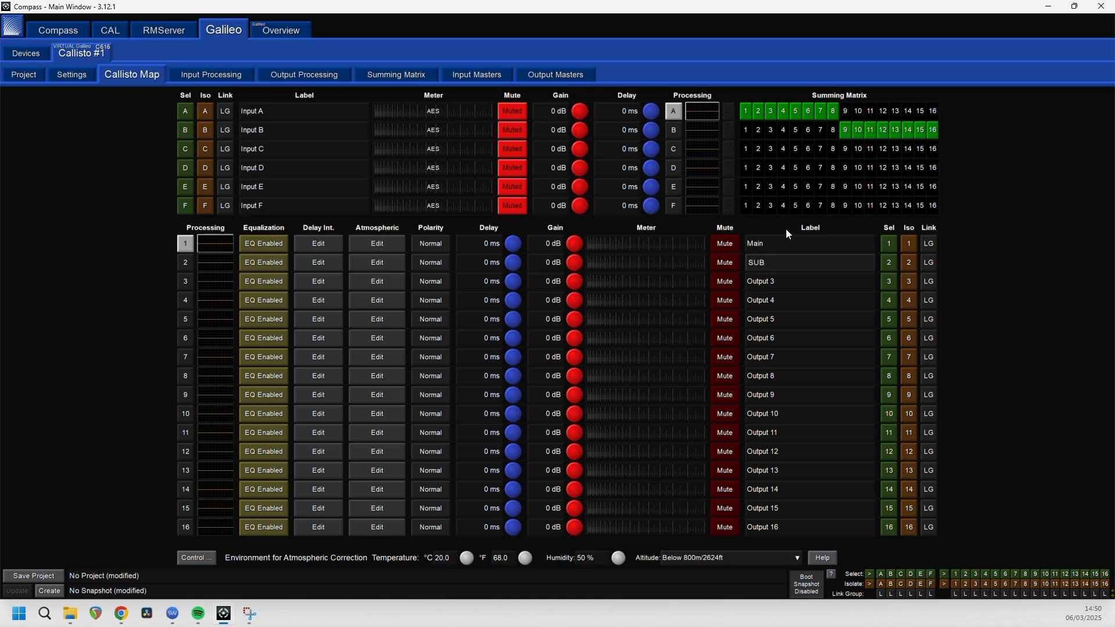